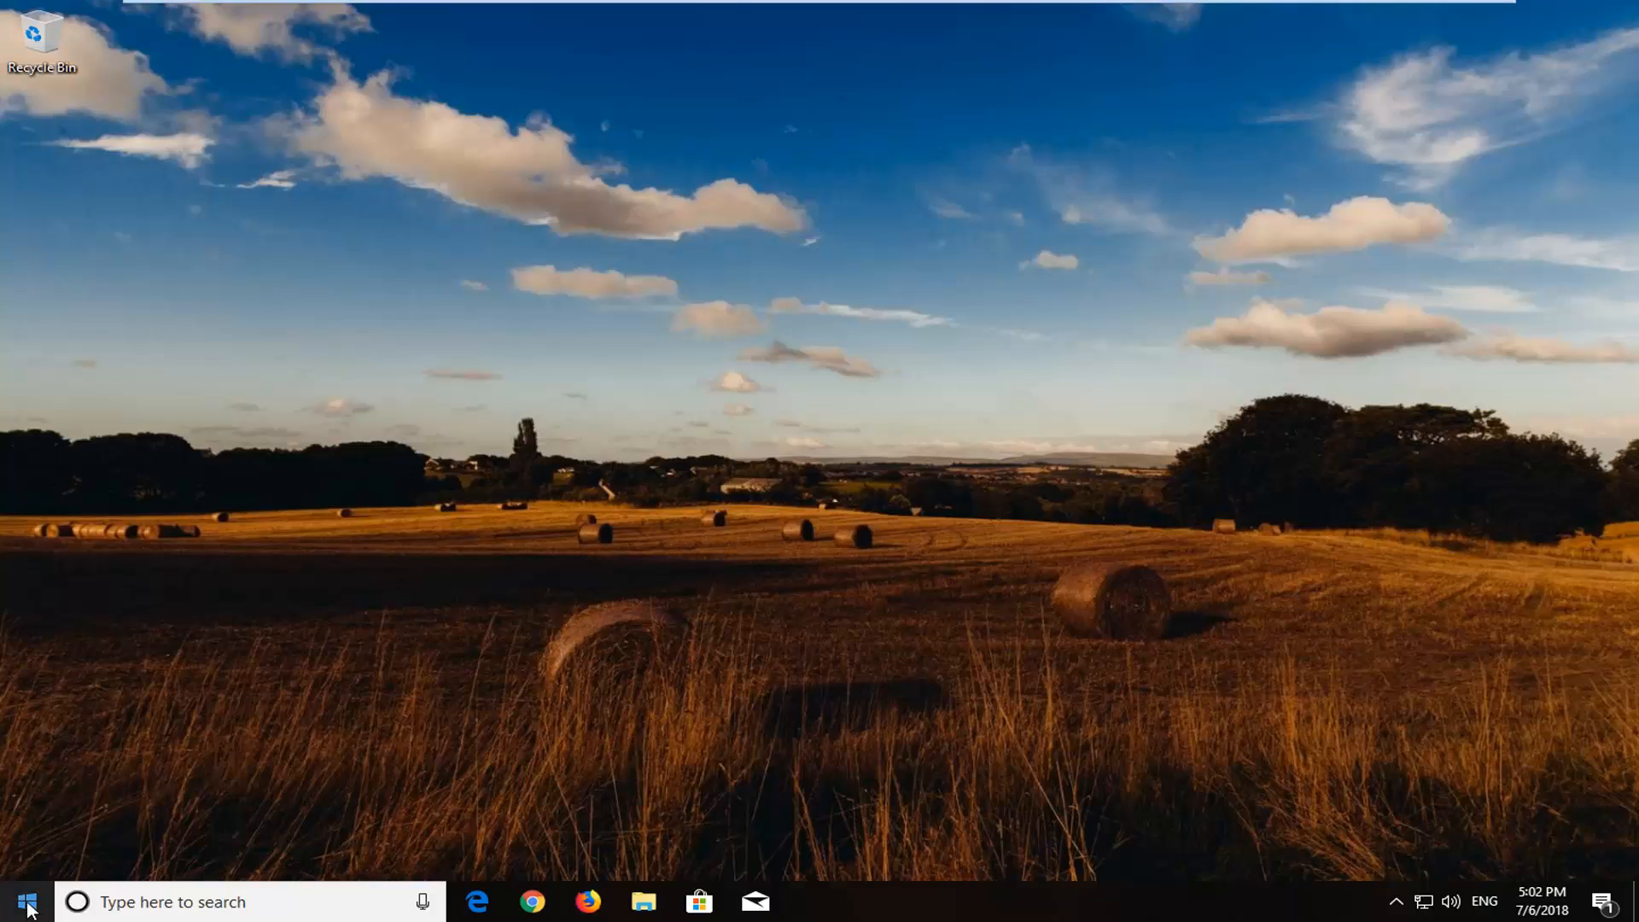
Step: Search the Start menu for 'computer management' to locate the Computer Management app
{"action": "left_click", "coordinate": [25, 902]}
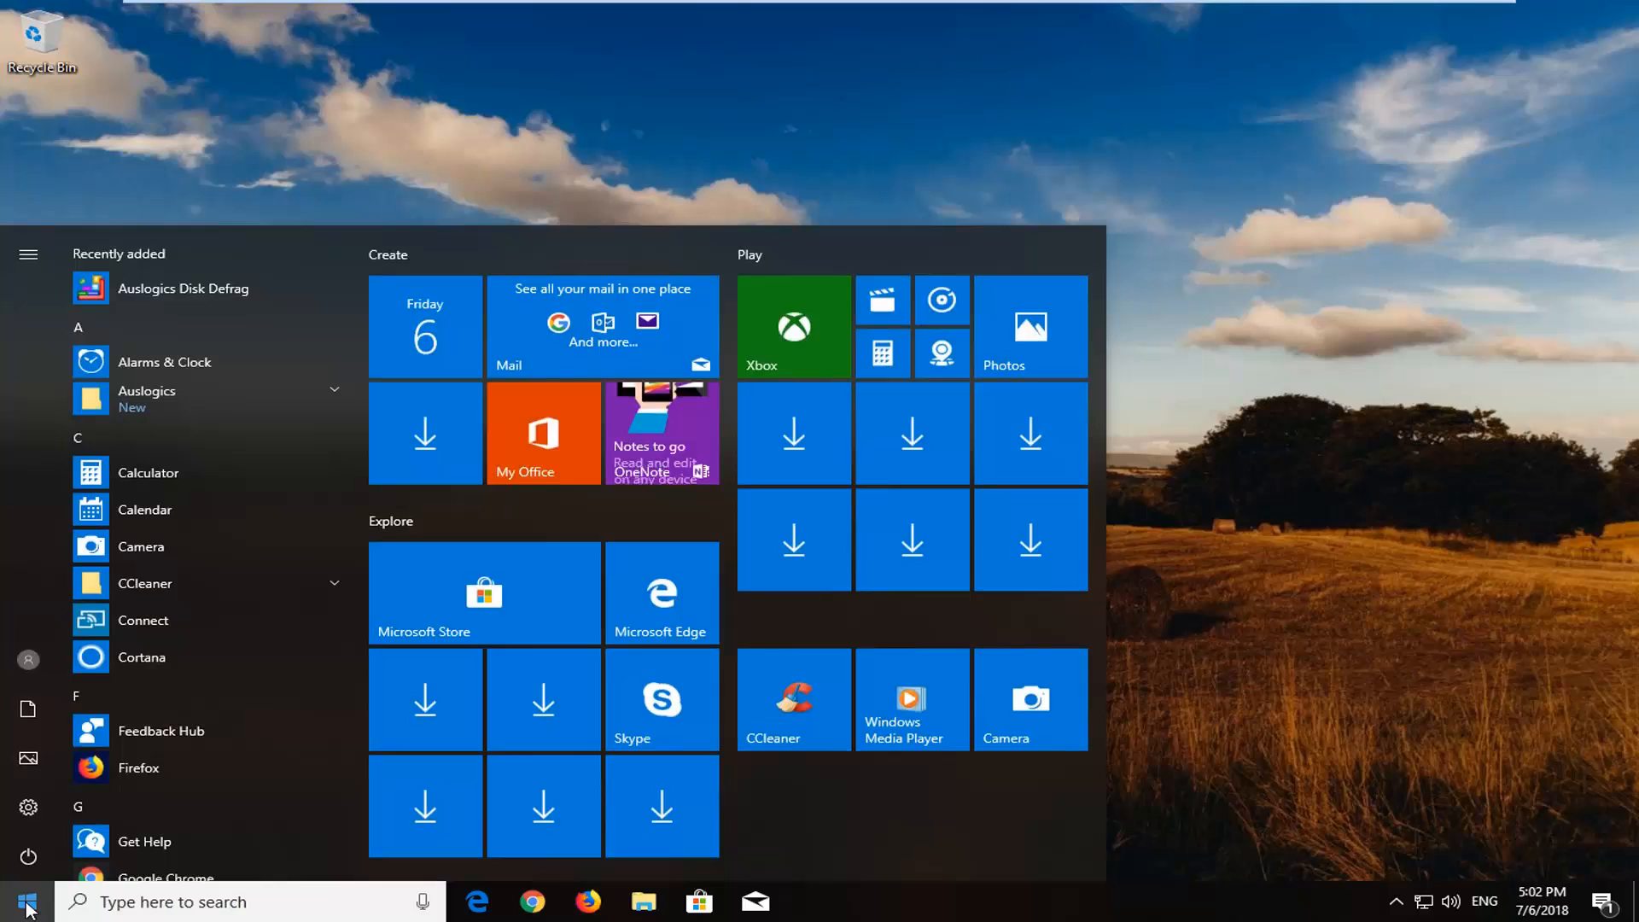
{"action": "type", "text": "compu"}
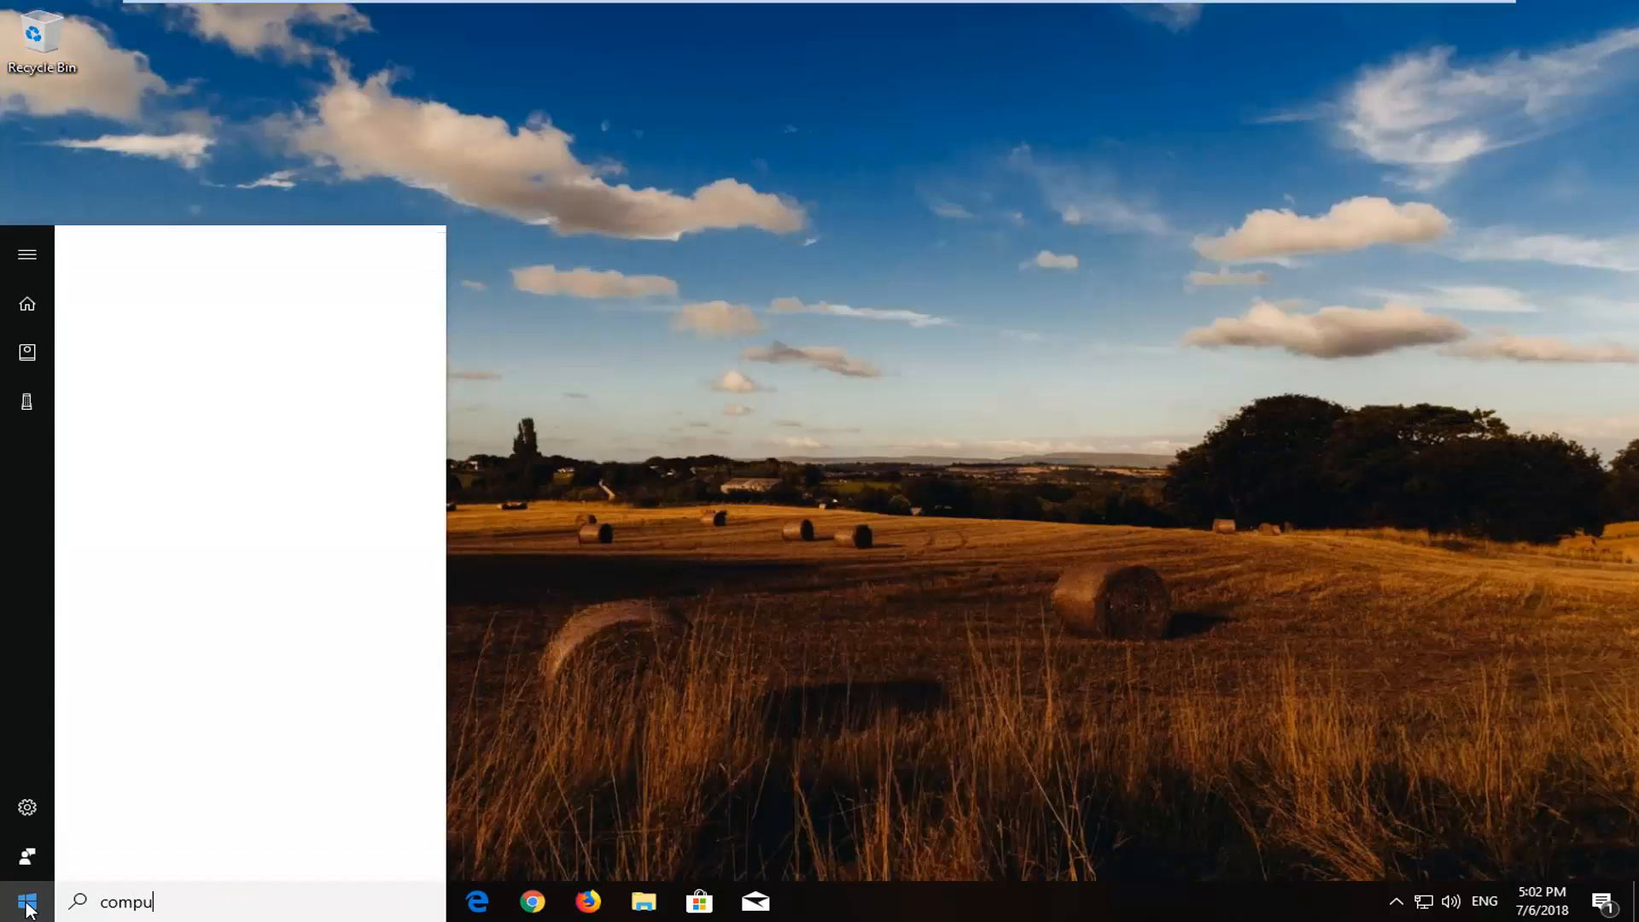
{"action": "type", "text": "ter management"}
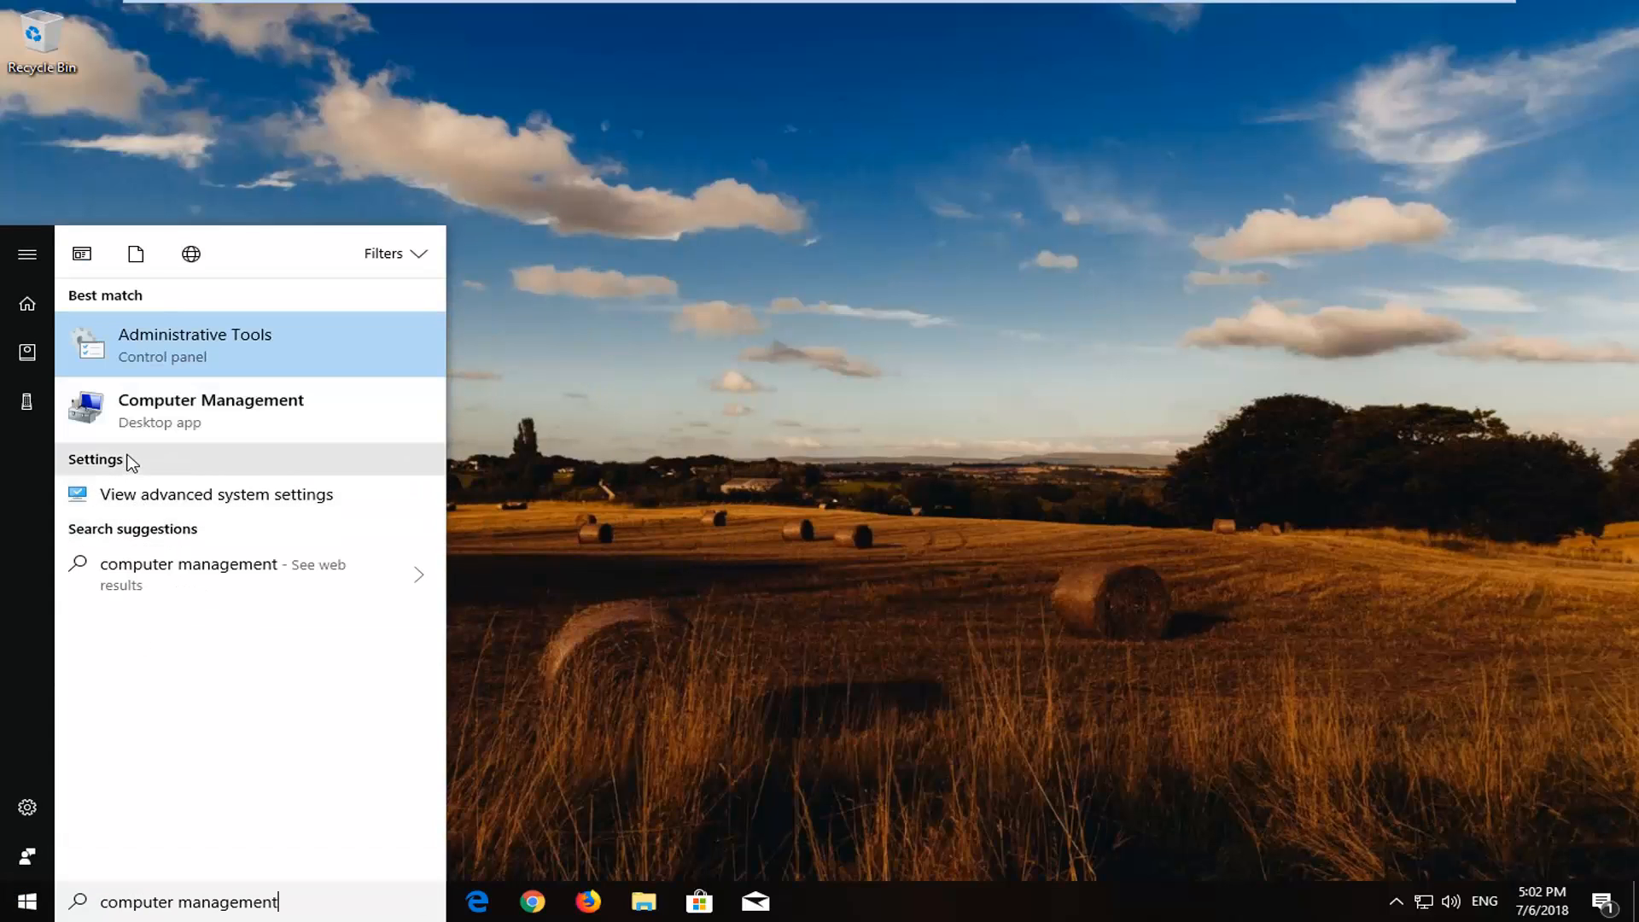
{"action": "mouse_move", "coordinate": [246, 427]}
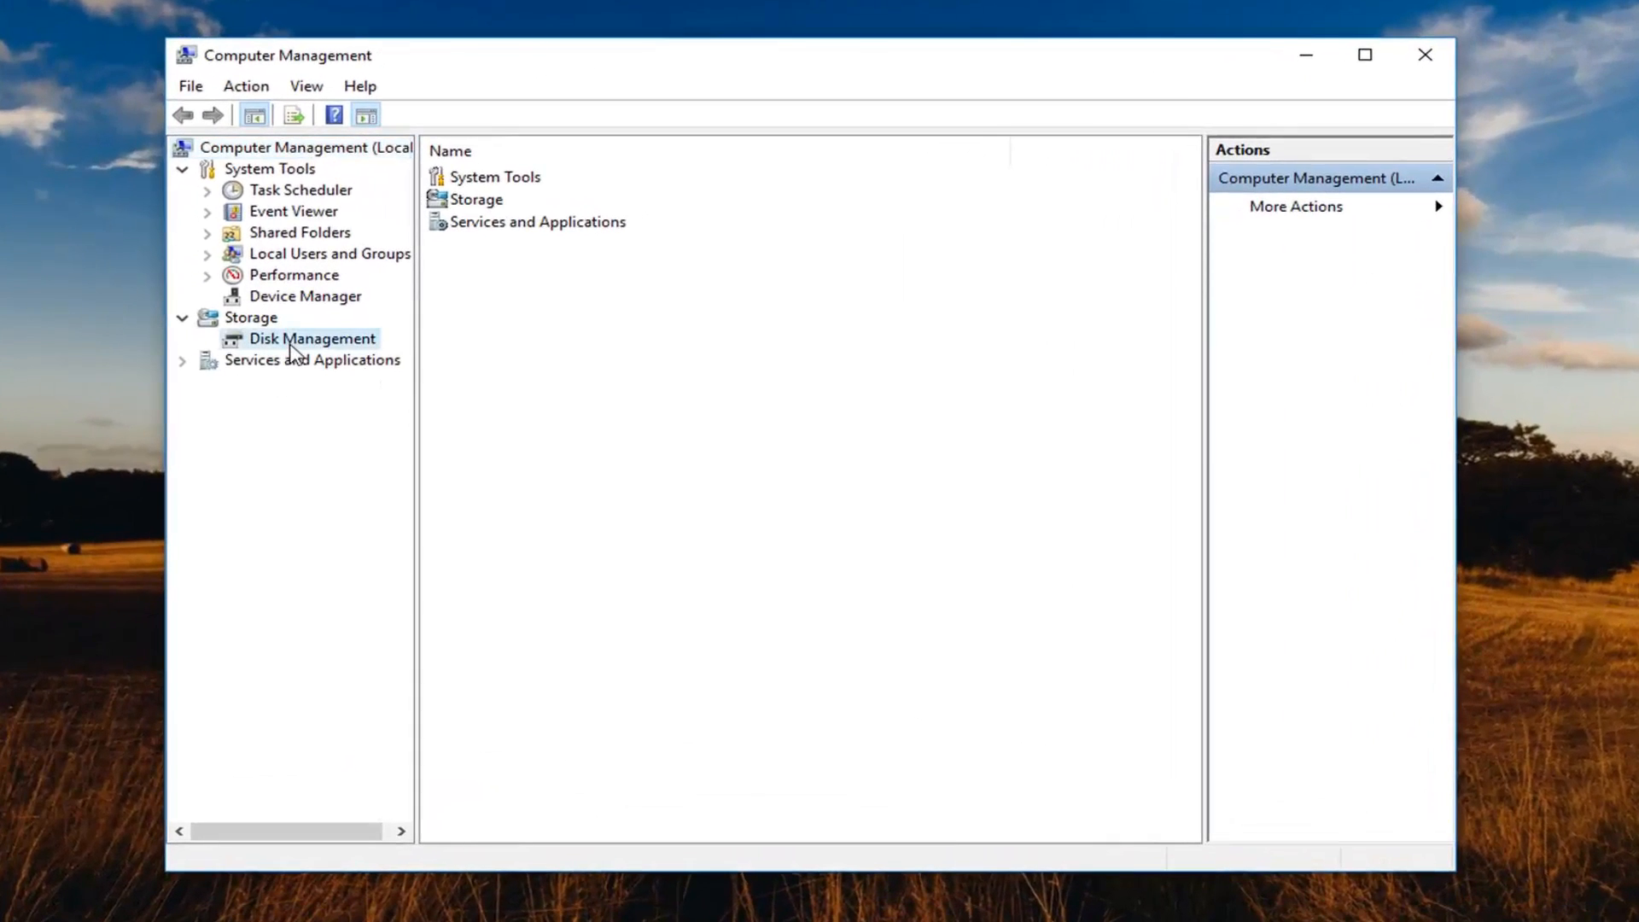
Step: Show Disk Management under Storage and select the New Volume (E:) partition on Disk 0
{"action": "left_click", "coordinate": [313, 338]}
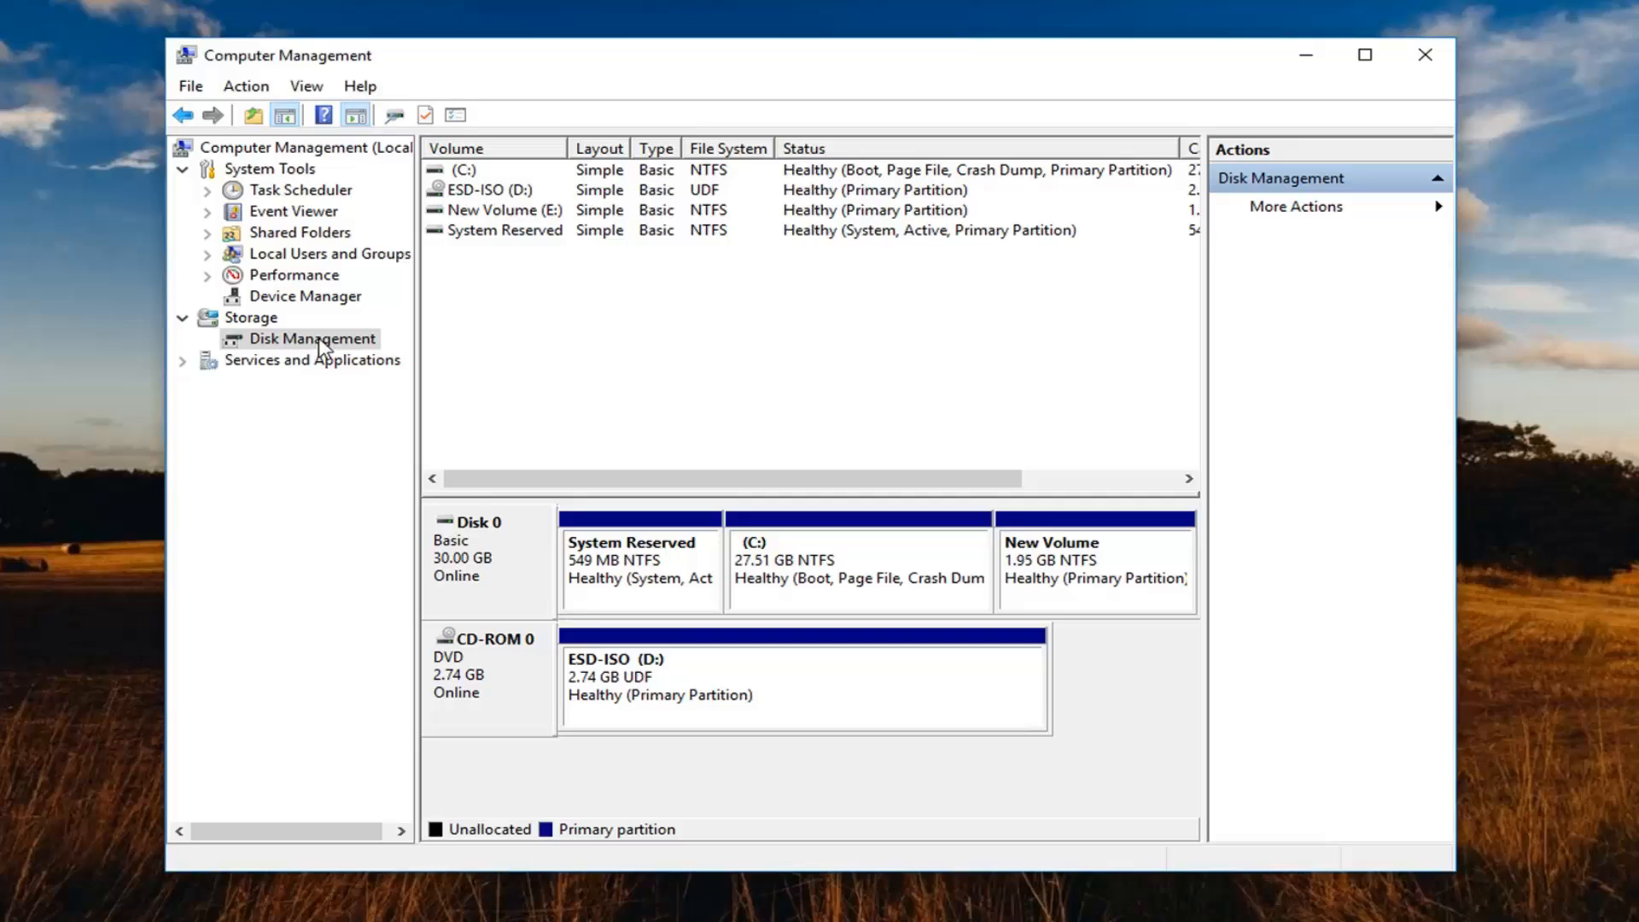
{"action": "mouse_move", "coordinate": [1207, 575]}
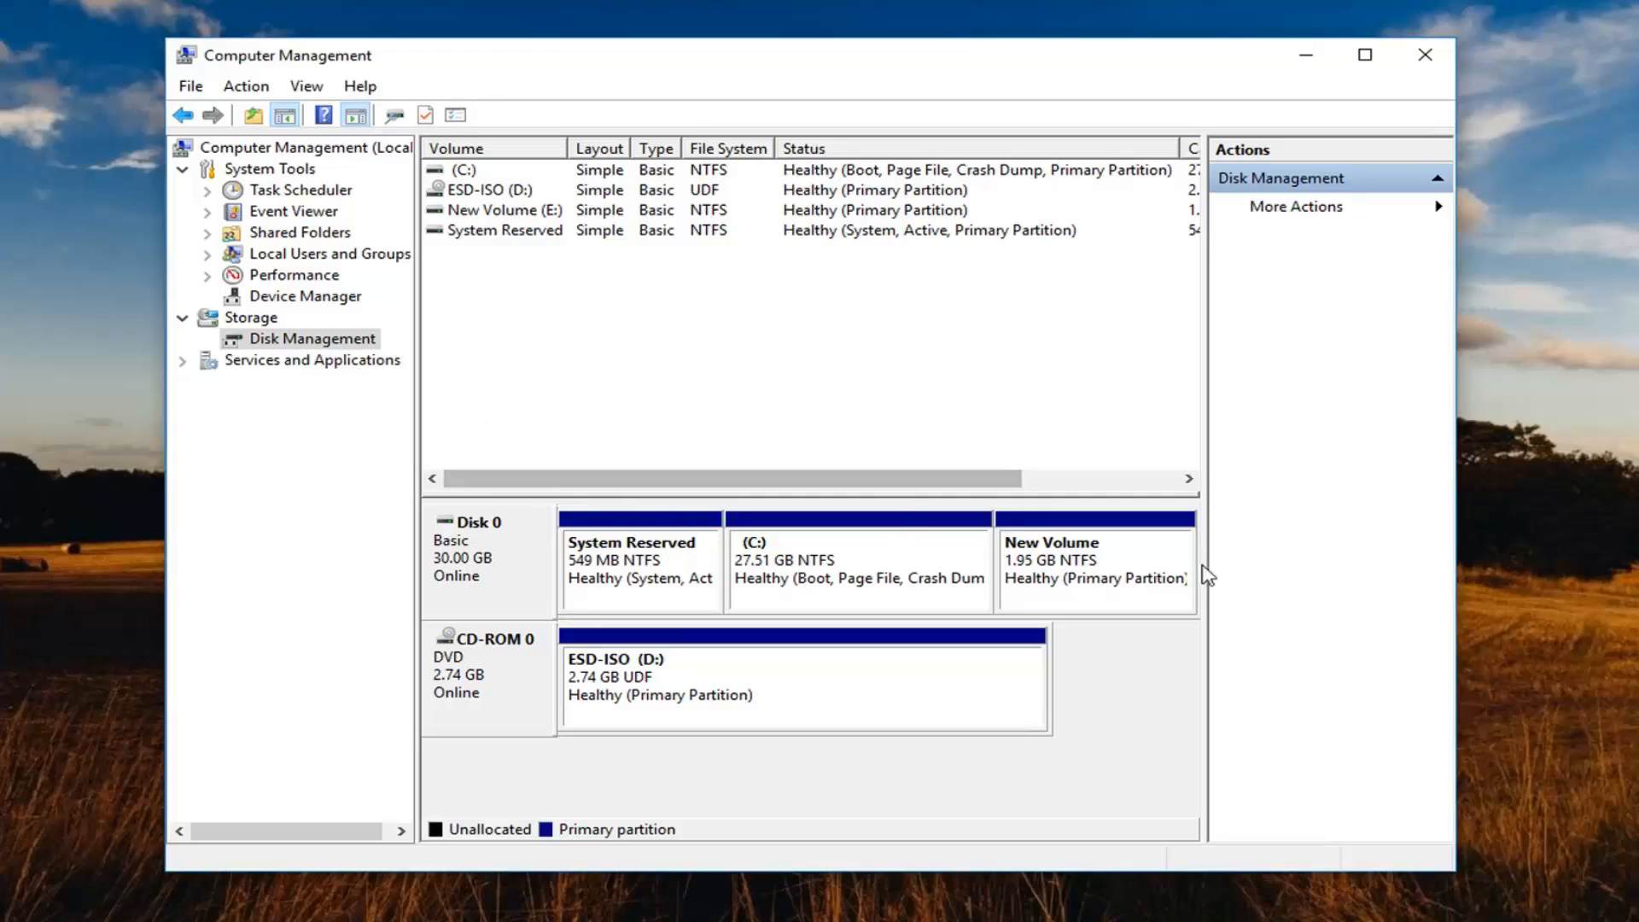
{"action": "left_click", "coordinate": [1094, 560]}
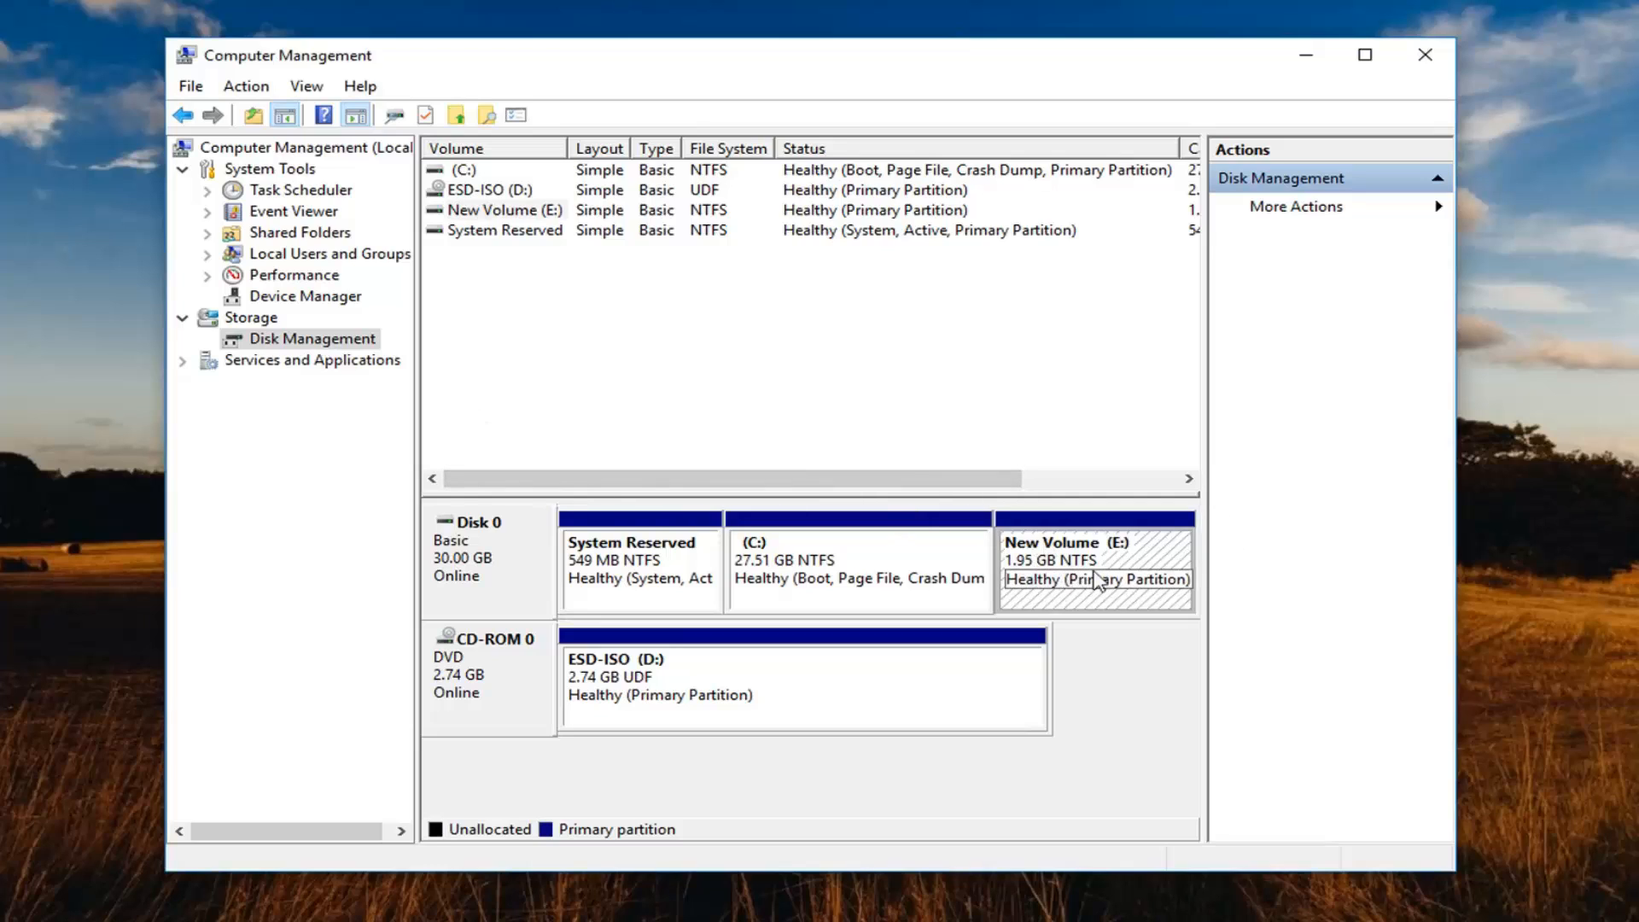
{"action": "mouse_move", "coordinate": [1072, 576]}
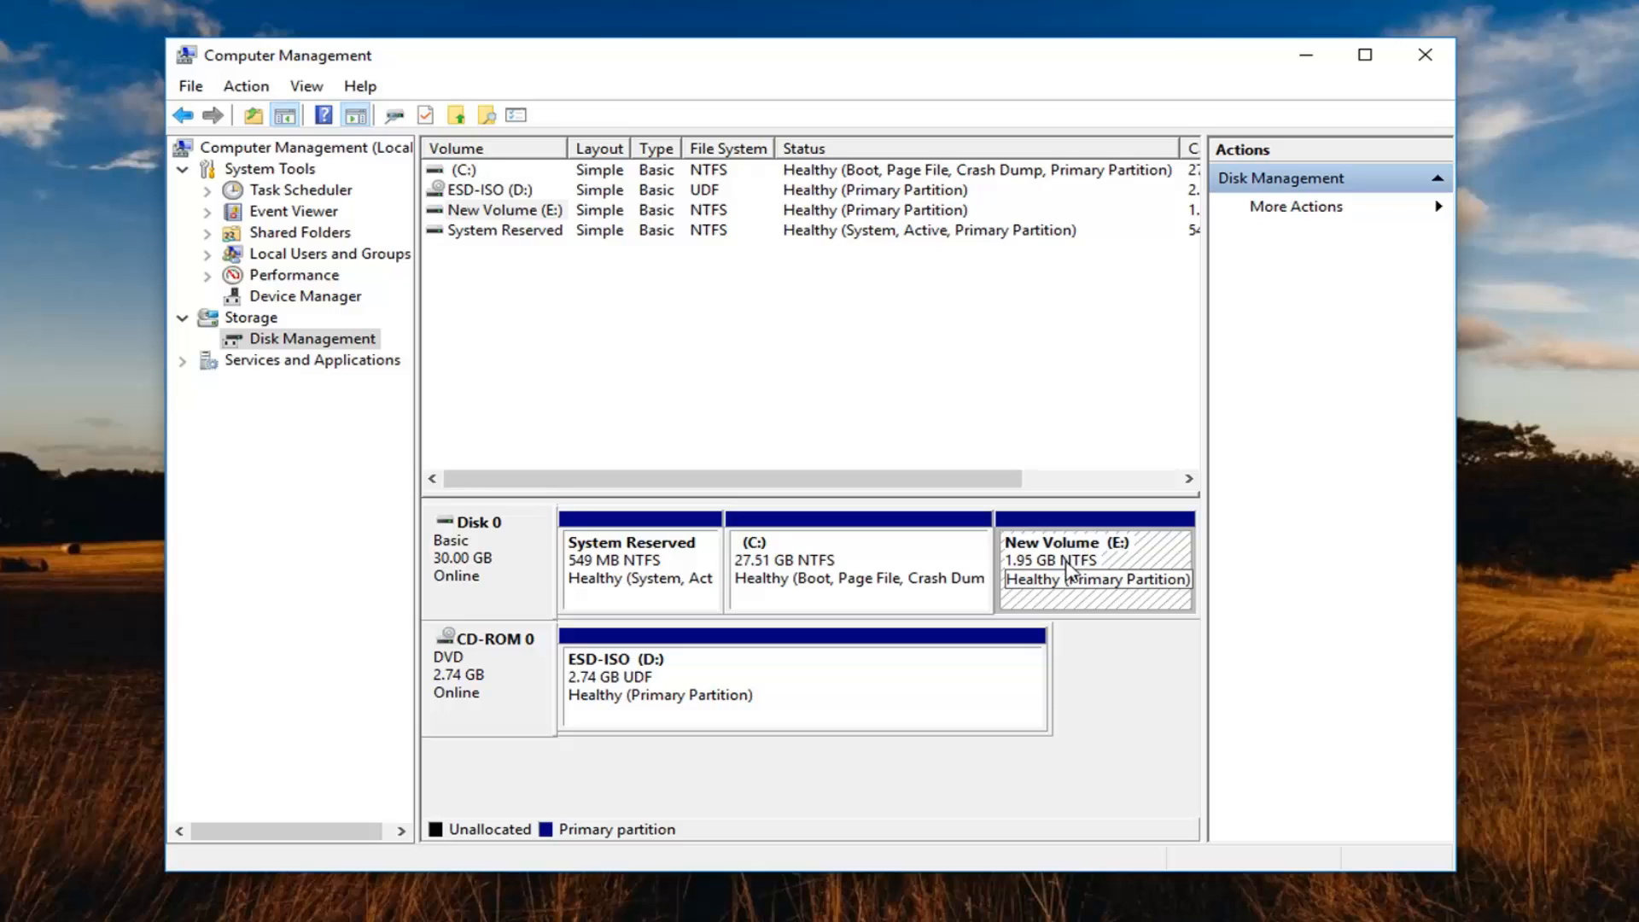
Step: Shrink New Volume (E:) by 500 MB, leaving 501 MB unallocated after it
{"action": "right_click", "coordinate": [1093, 570]}
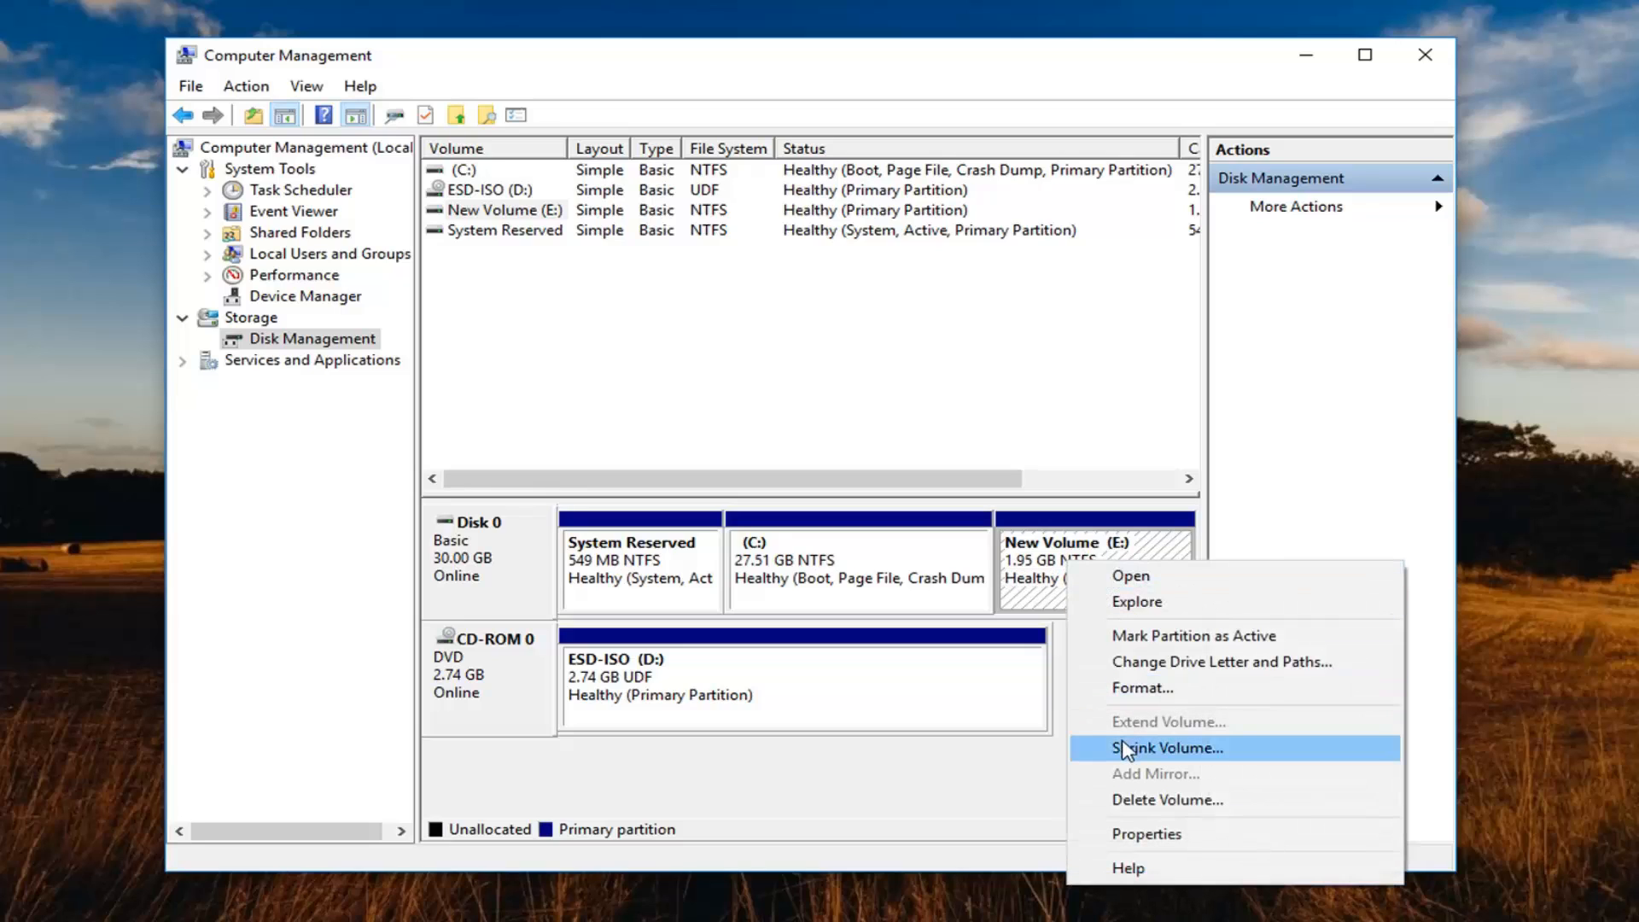
{"action": "left_click", "coordinate": [1167, 747]}
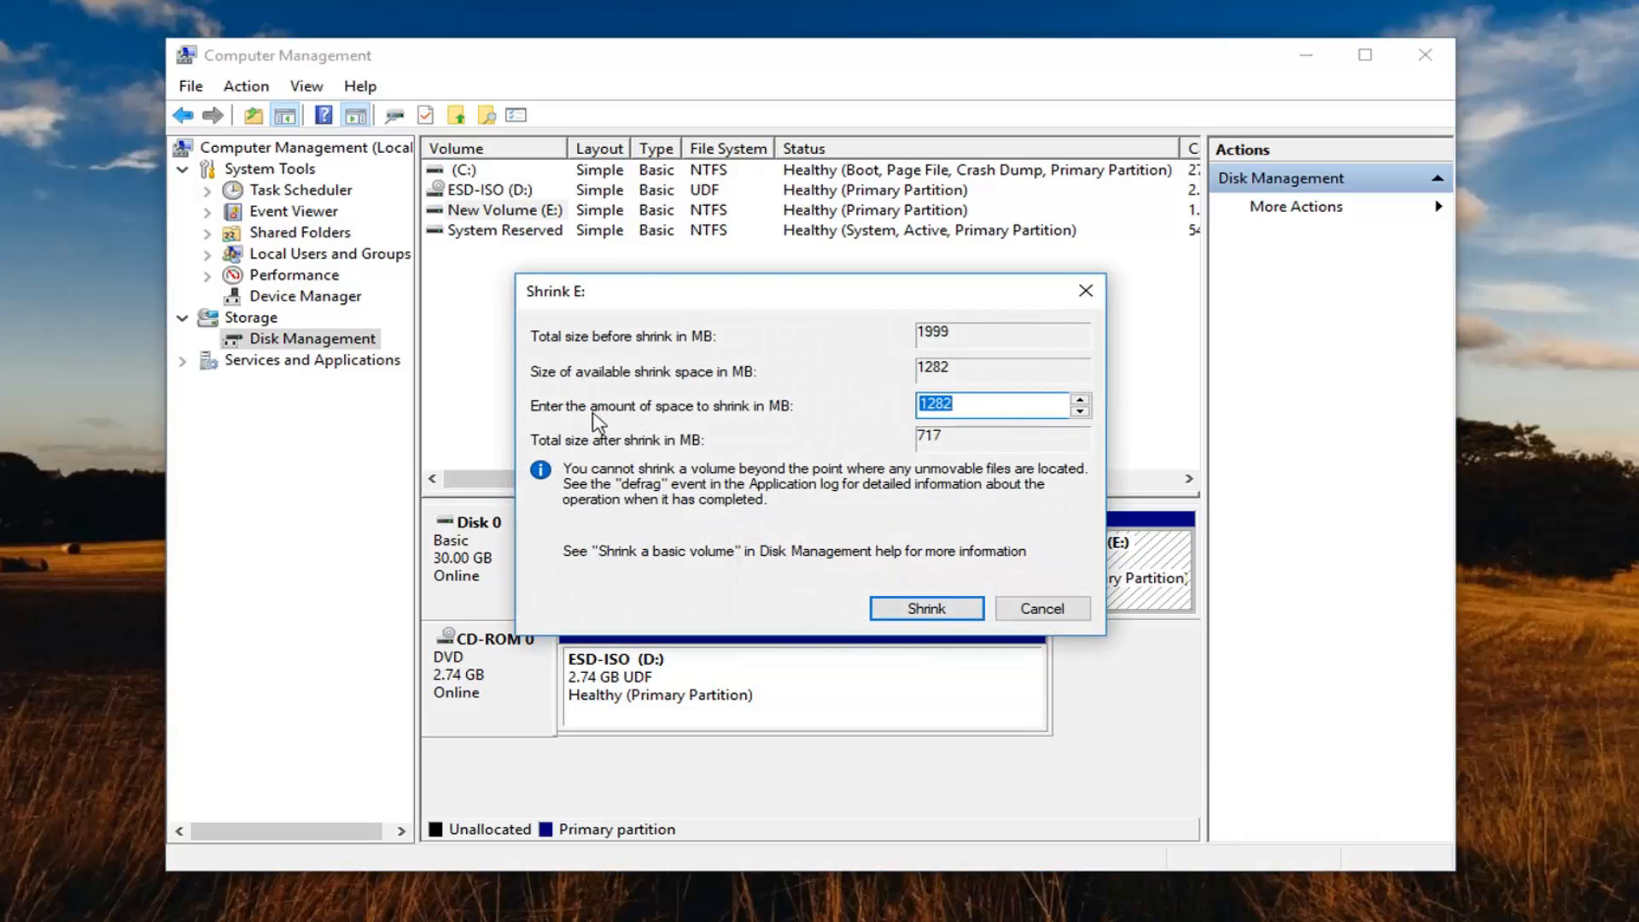
{"action": "mouse_move", "coordinate": [918, 437]}
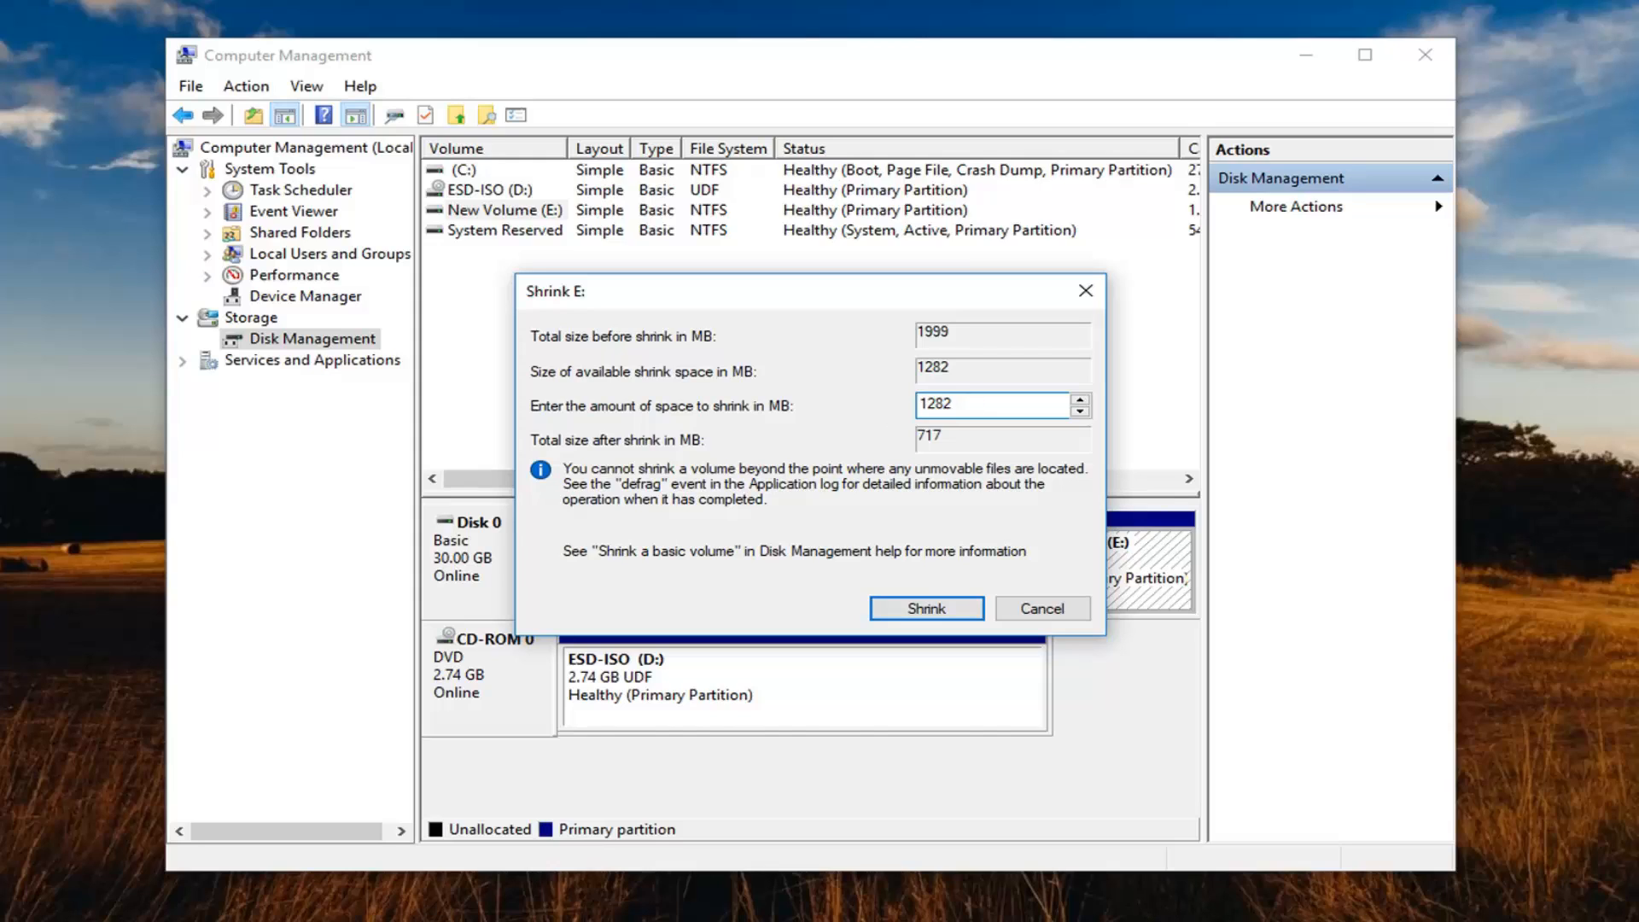
{"action": "mouse_move", "coordinate": [729, 388]}
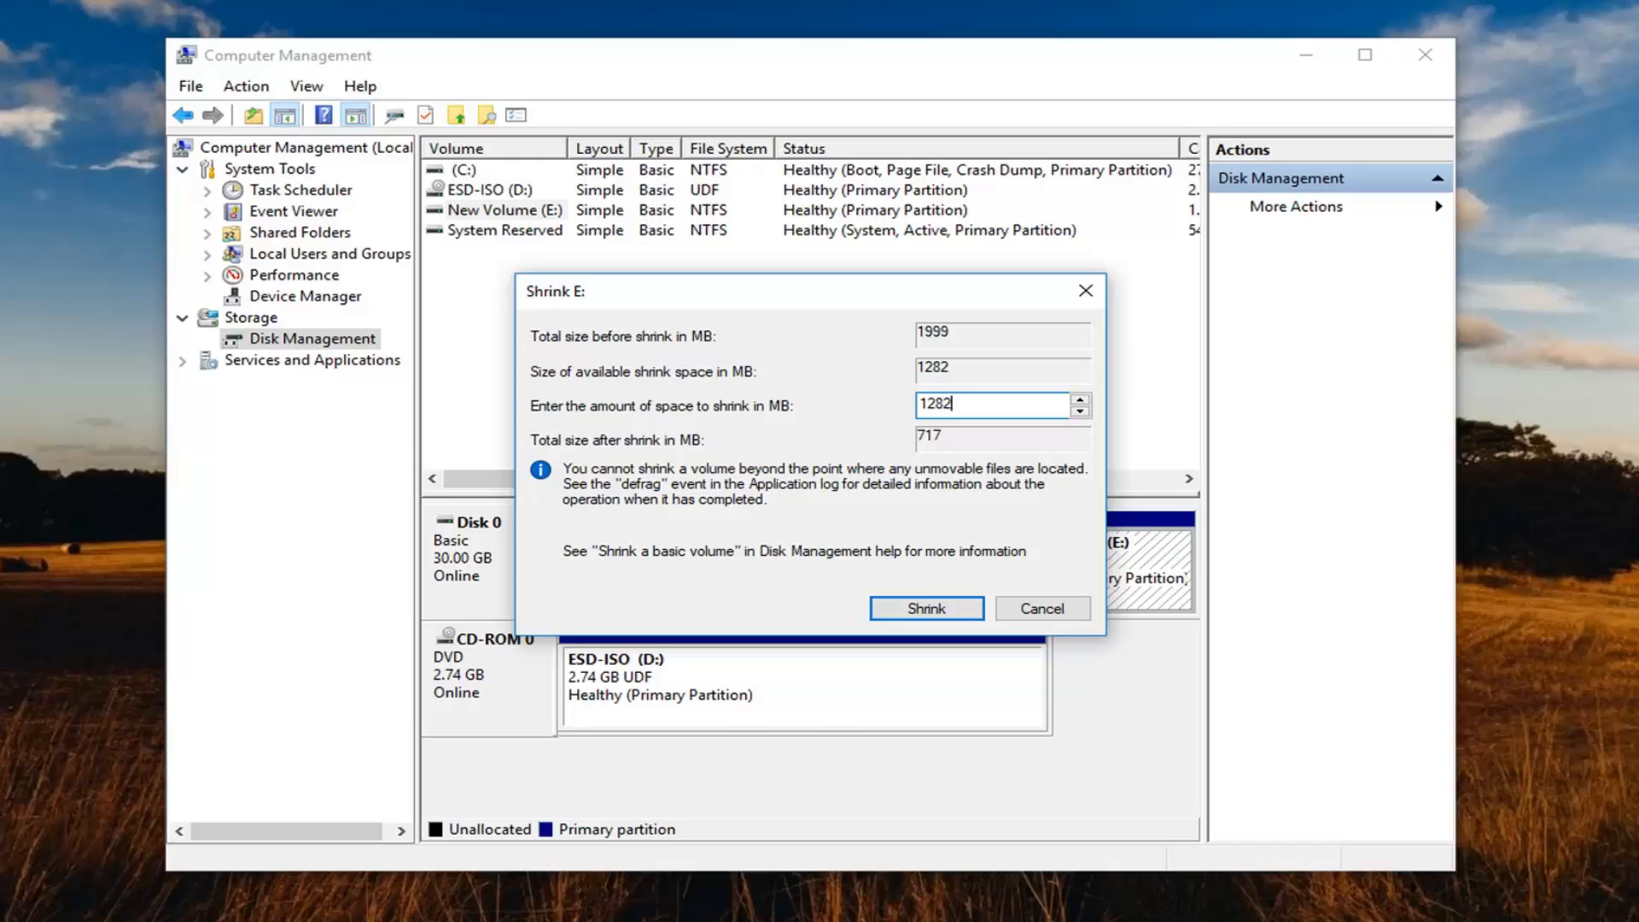
{"action": "triple_click", "coordinate": [993, 405]}
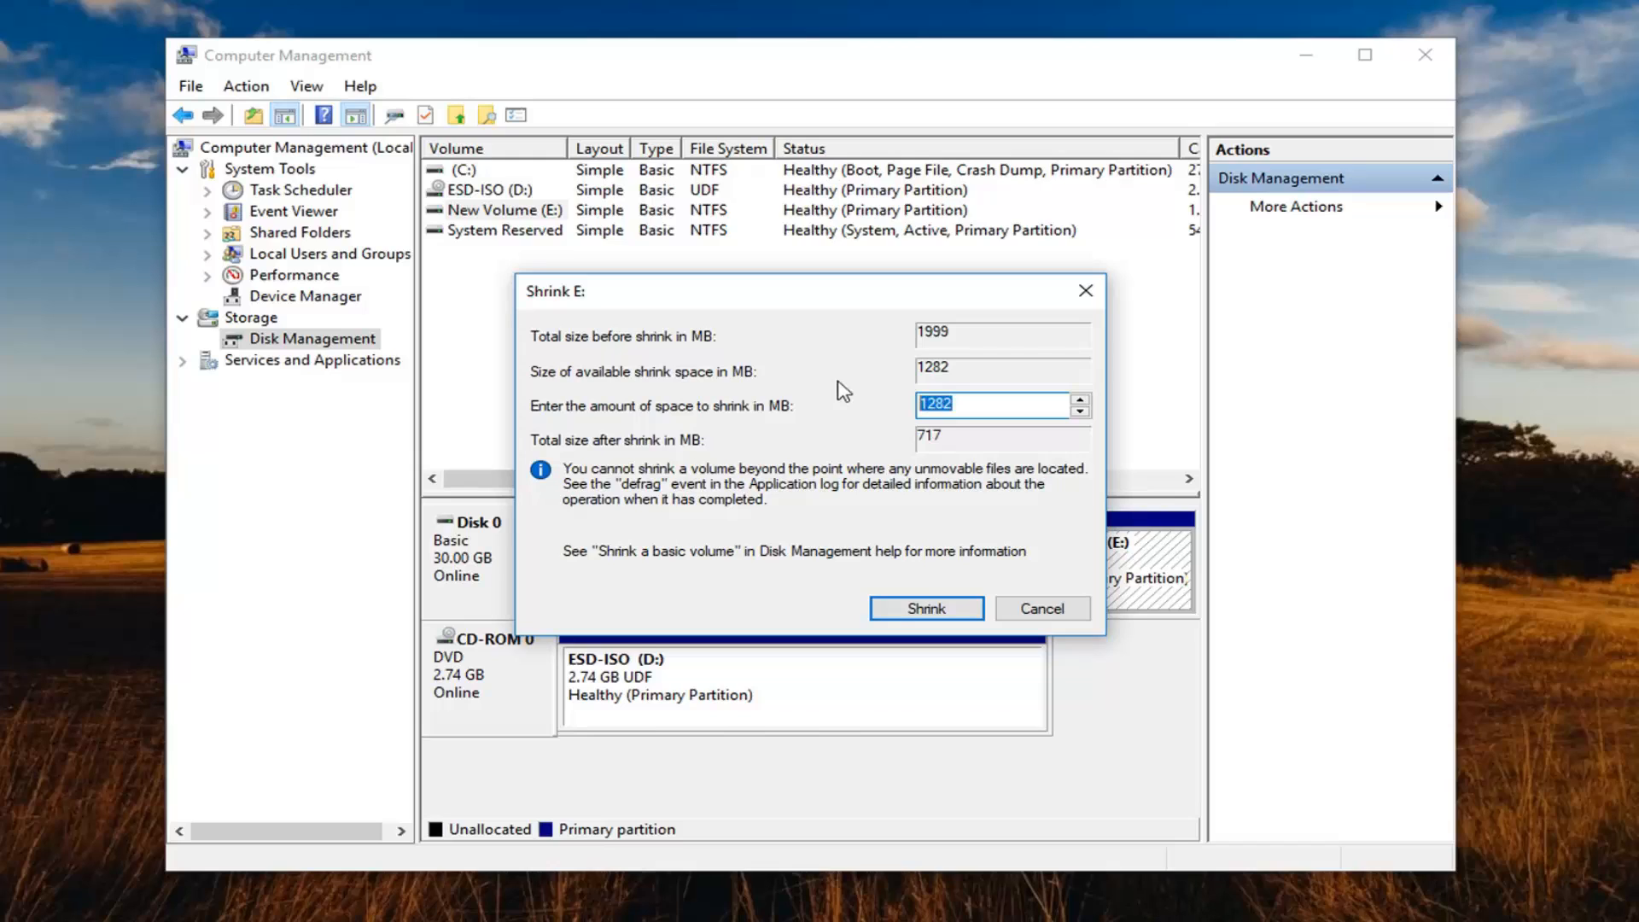
{"action": "type", "text": "500"}
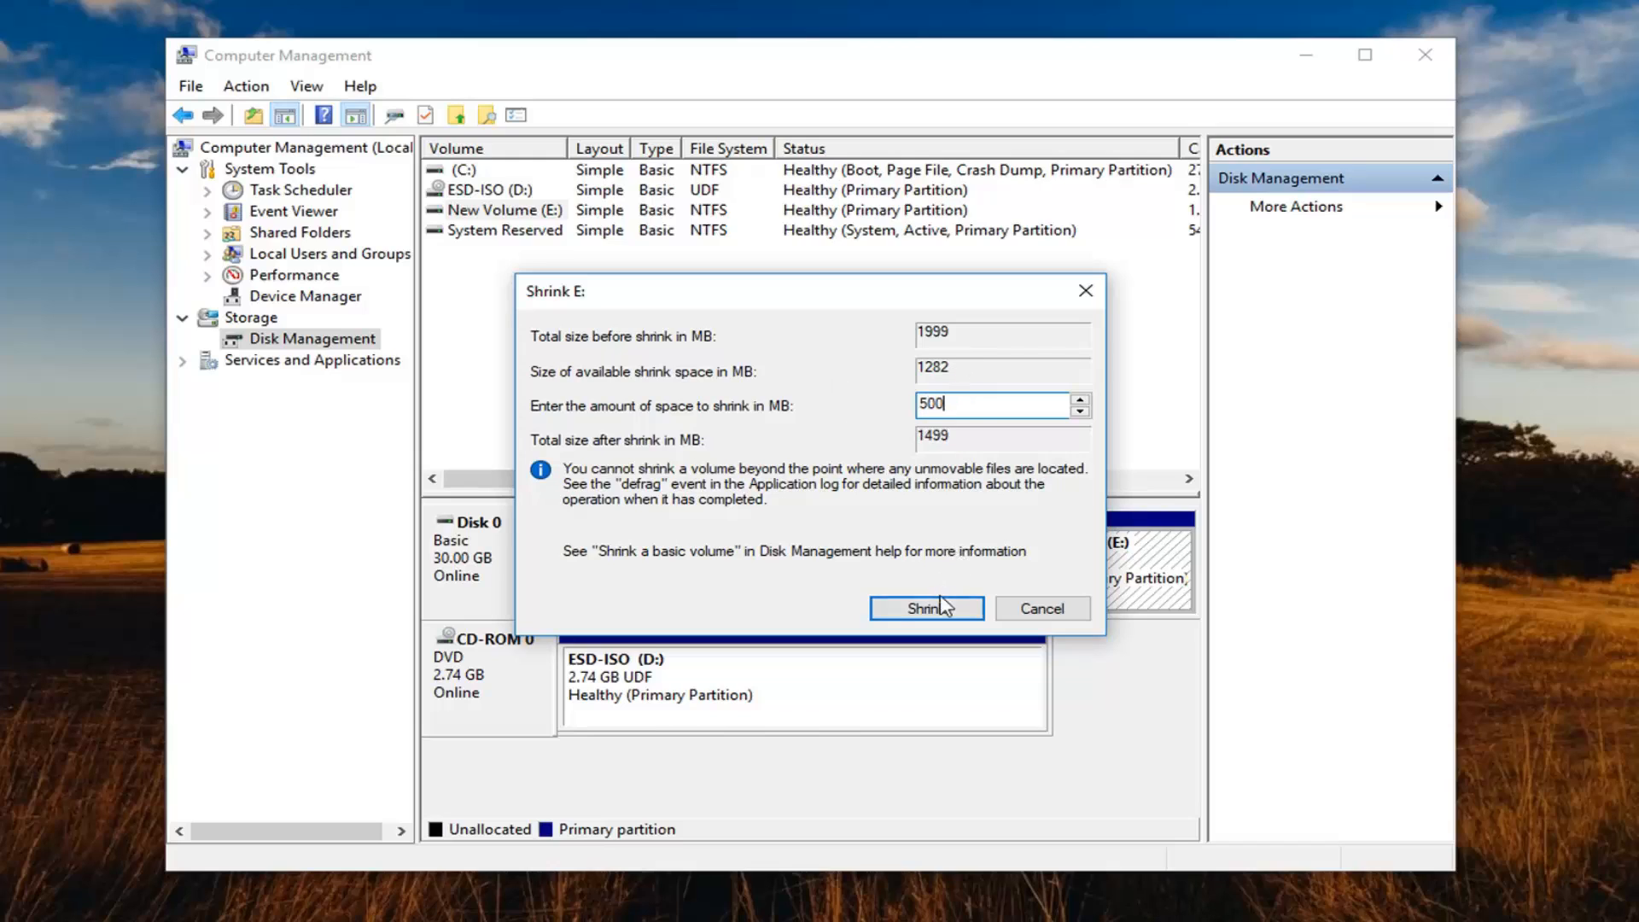
{"action": "left_click", "coordinate": [924, 608]}
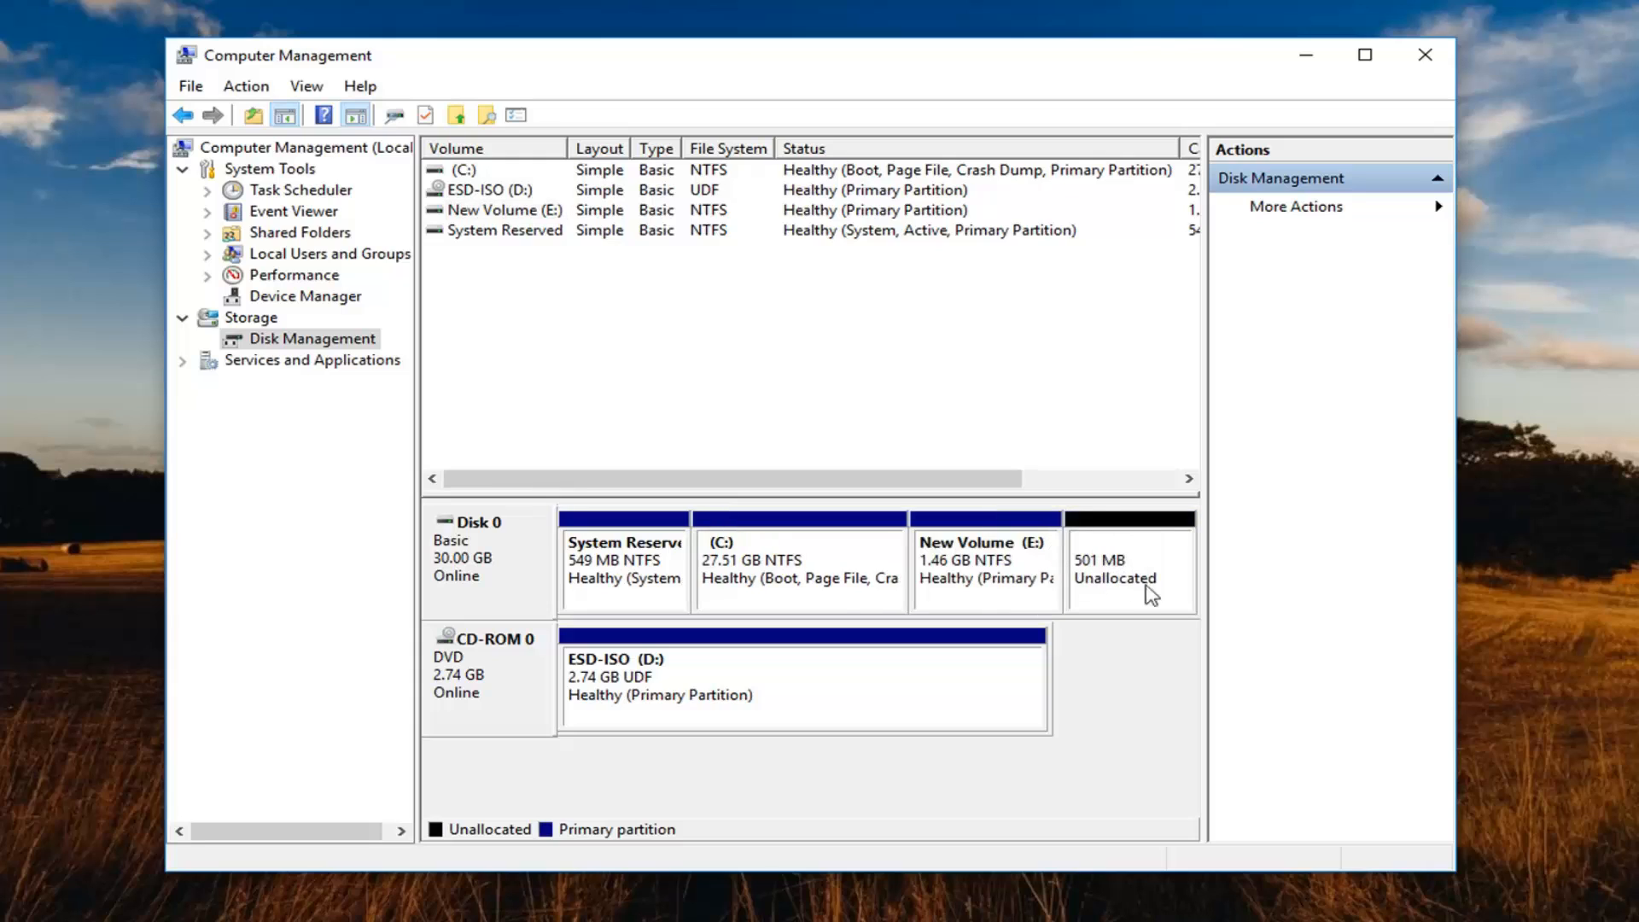
{"action": "mouse_move", "coordinate": [1117, 573]}
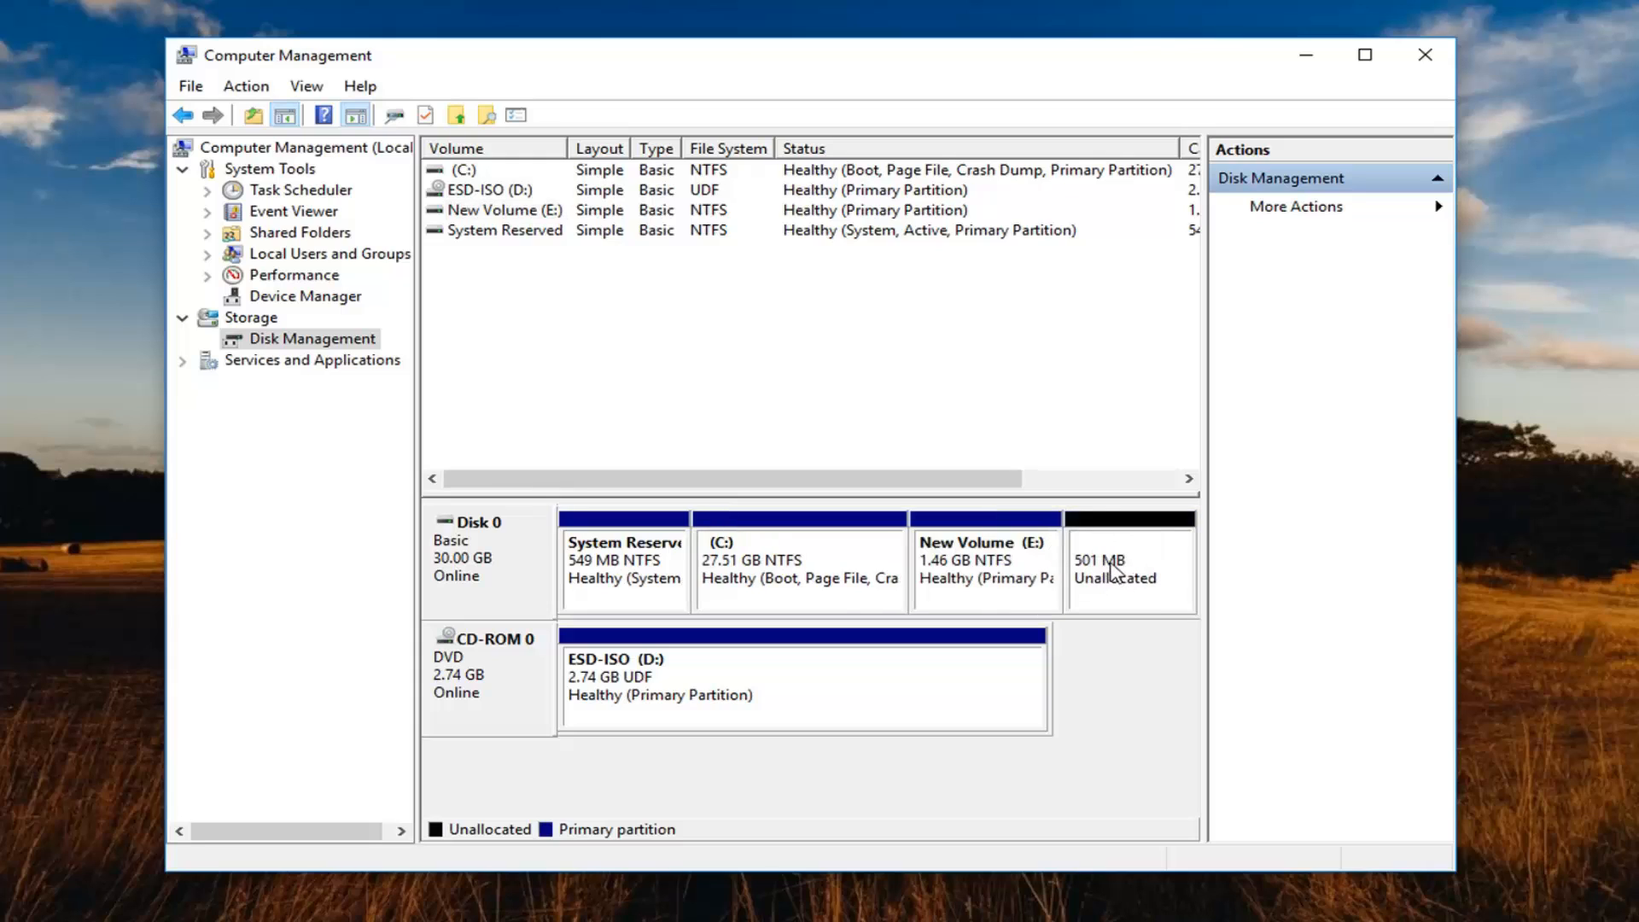
Step: Start a New Simple Volume in the 501 MB unallocated space with size 500 MB and letter F
{"action": "right_click", "coordinate": [1115, 570]}
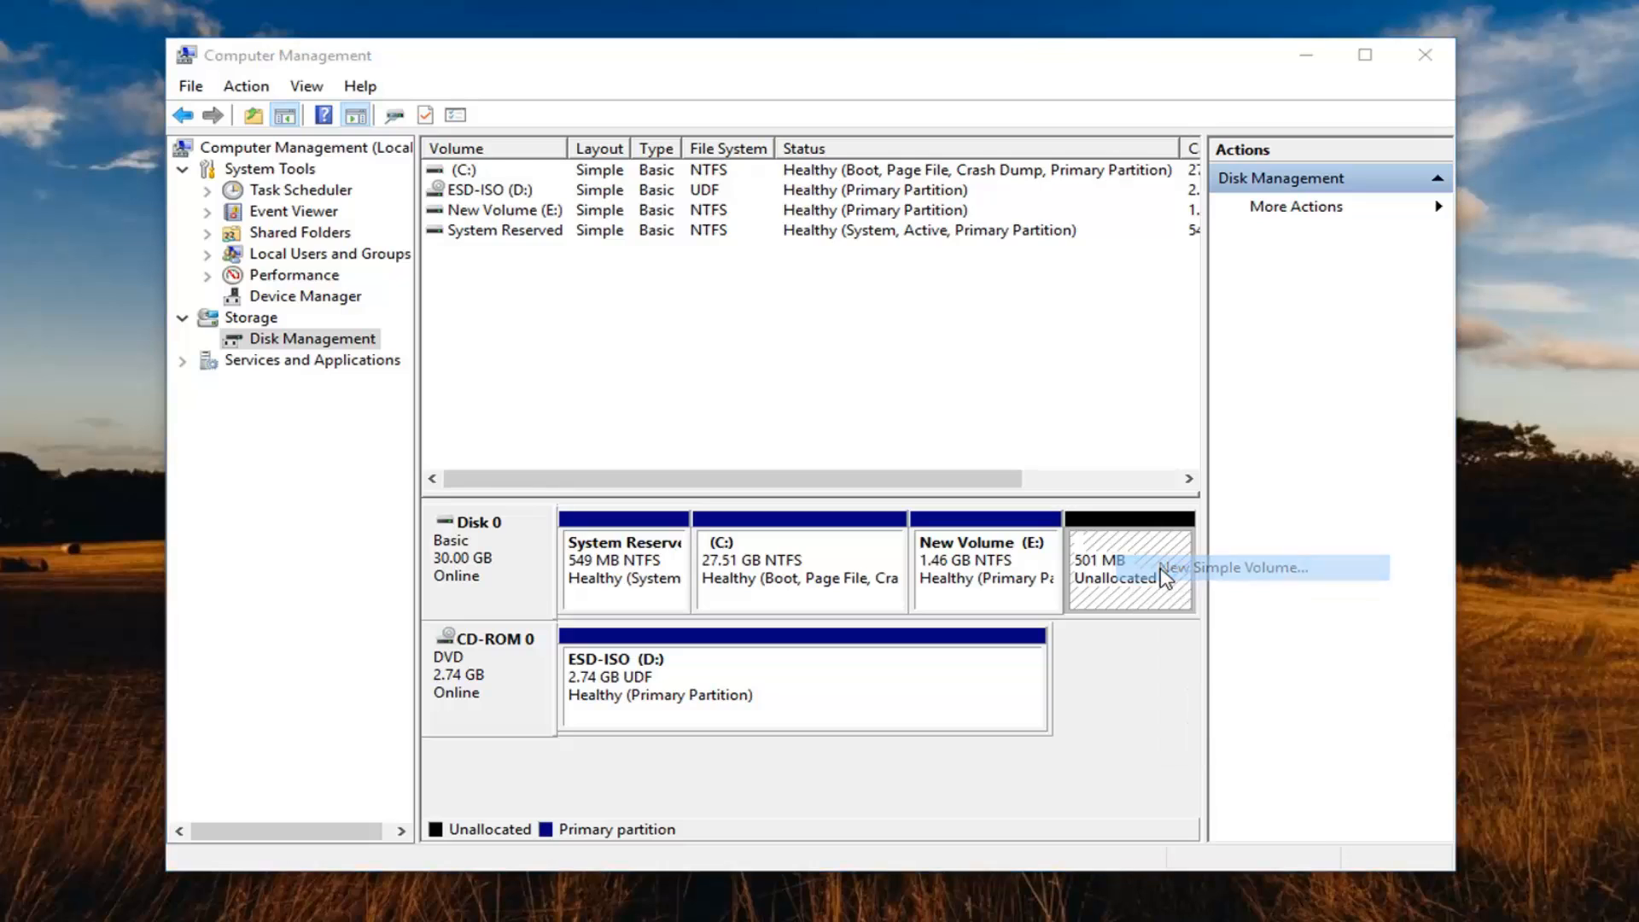
{"action": "left_click", "coordinate": [1240, 567]}
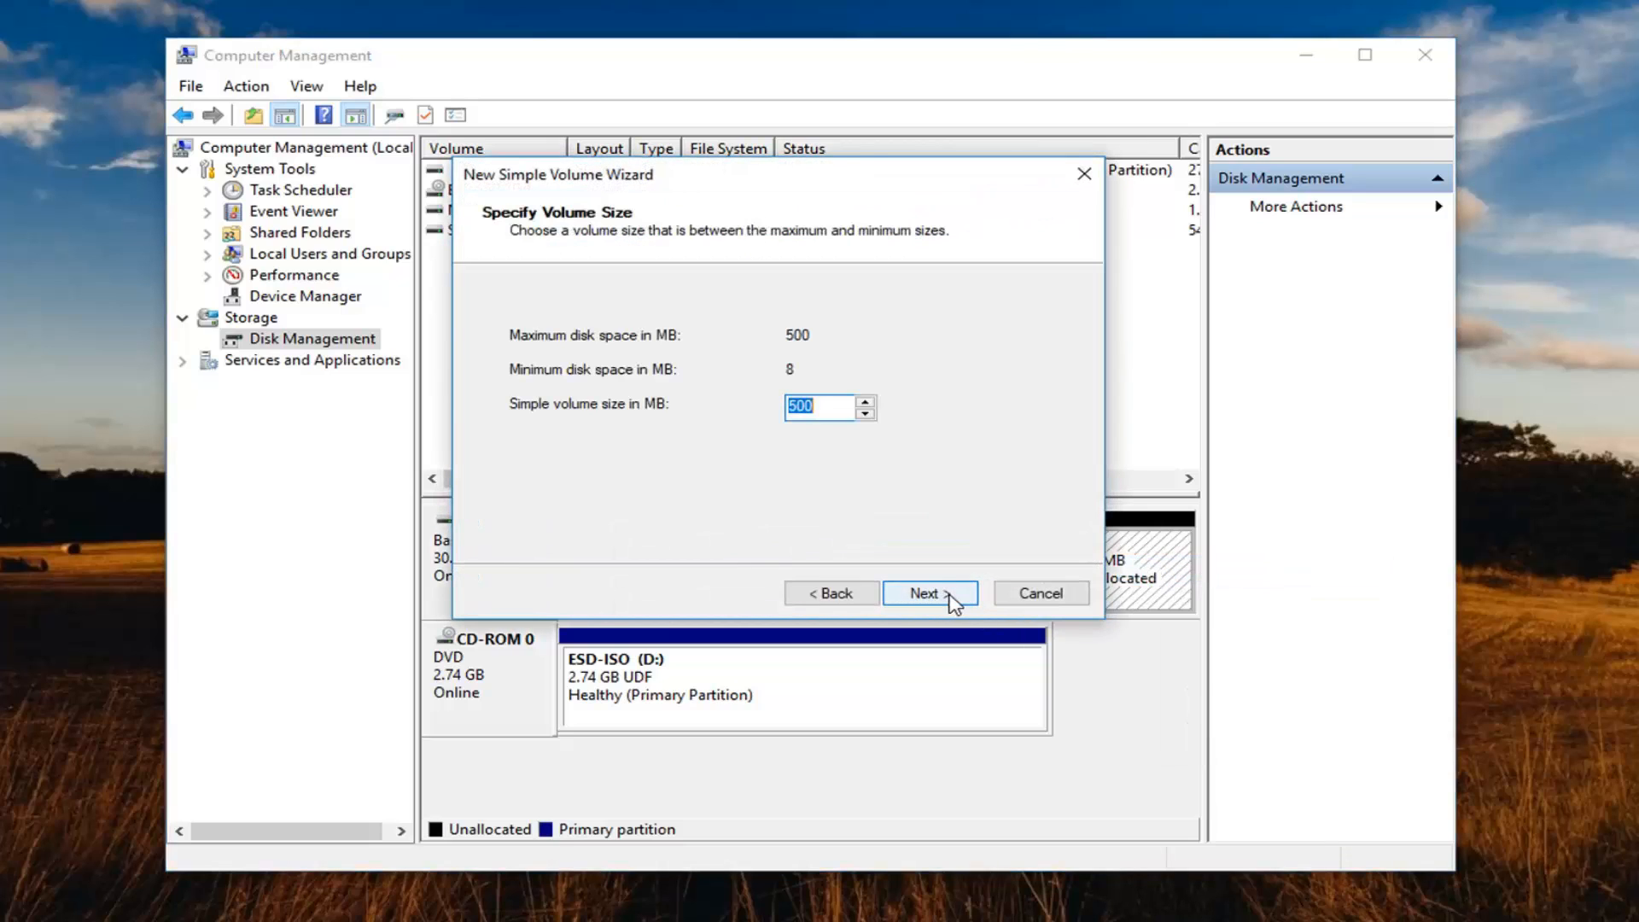
{"action": "mouse_move", "coordinate": [552, 369]}
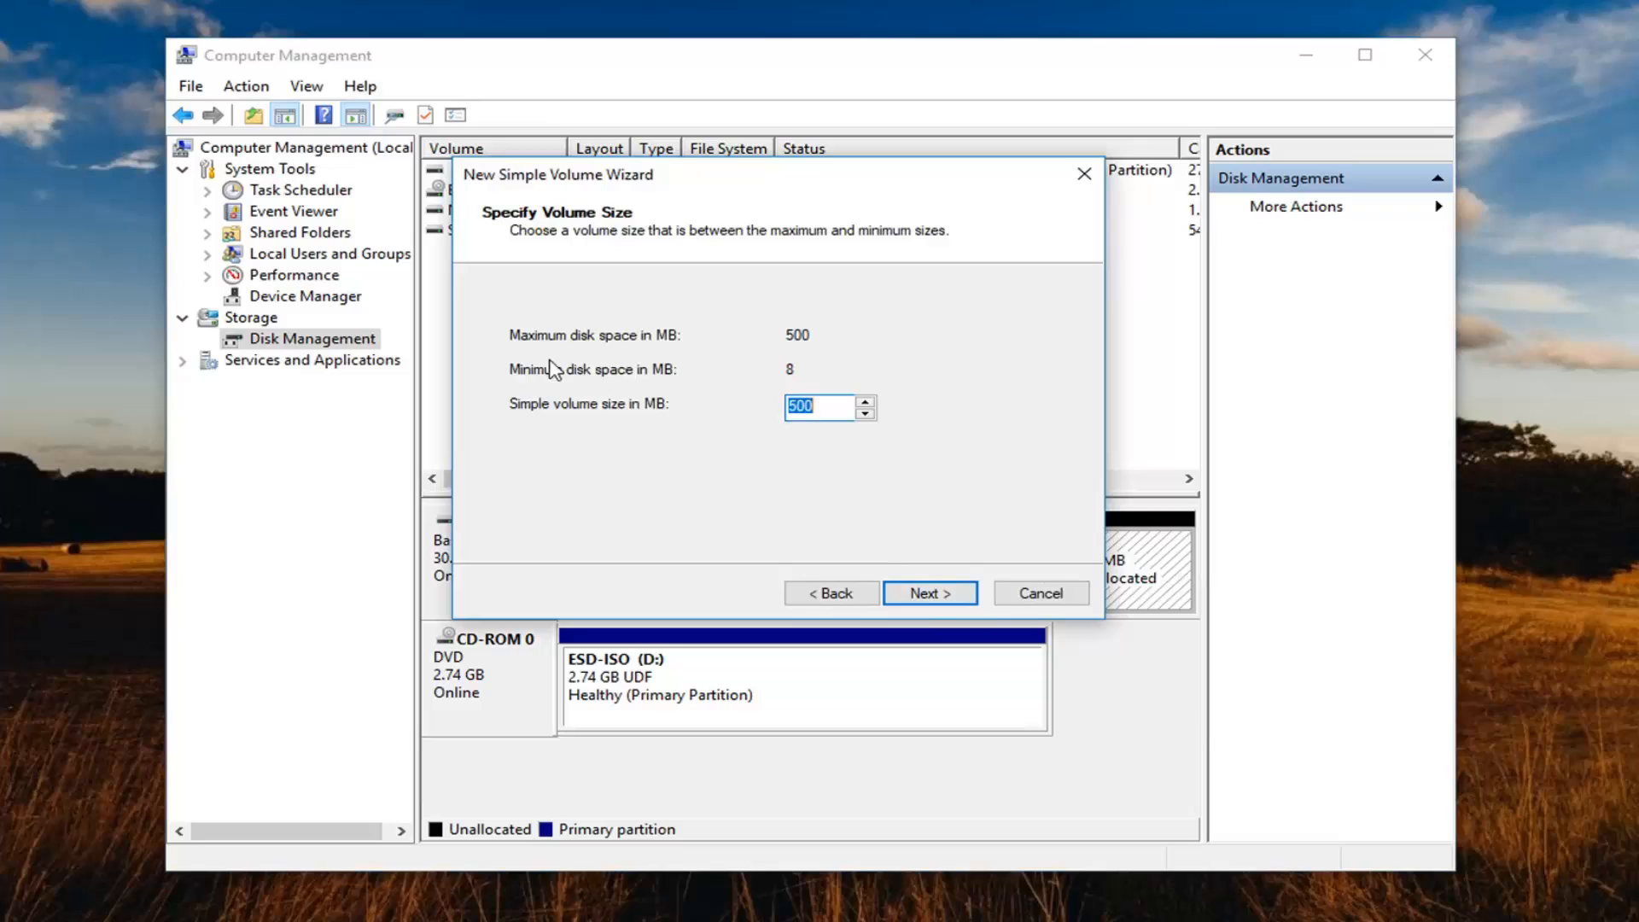
{"action": "mouse_move", "coordinate": [649, 425]}
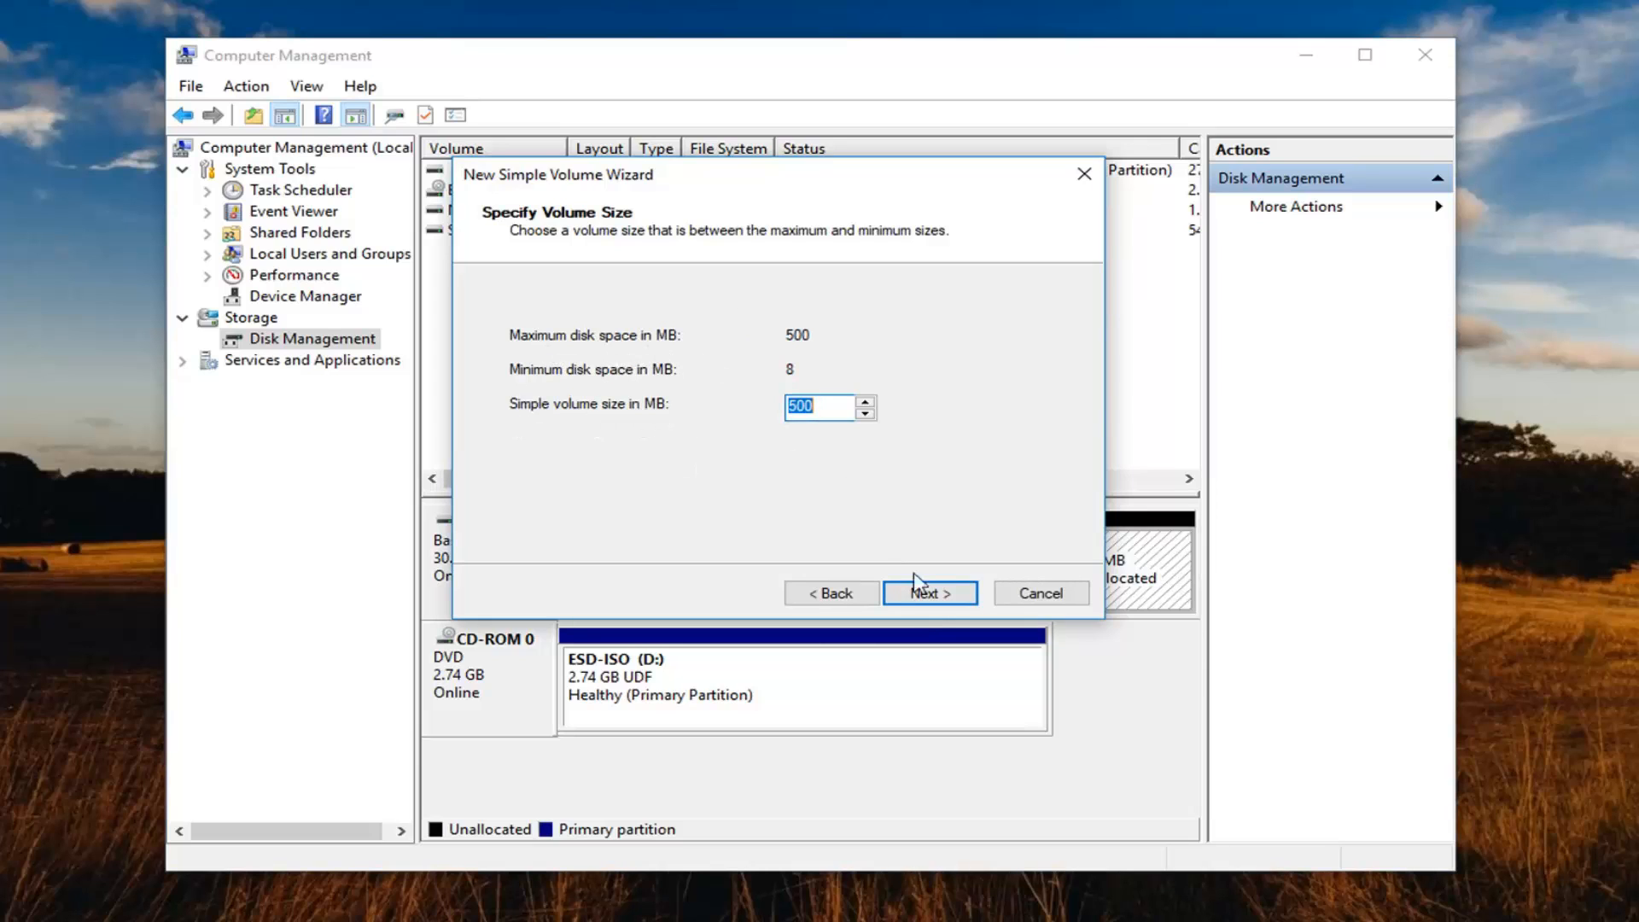
{"action": "left_click", "coordinate": [929, 593]}
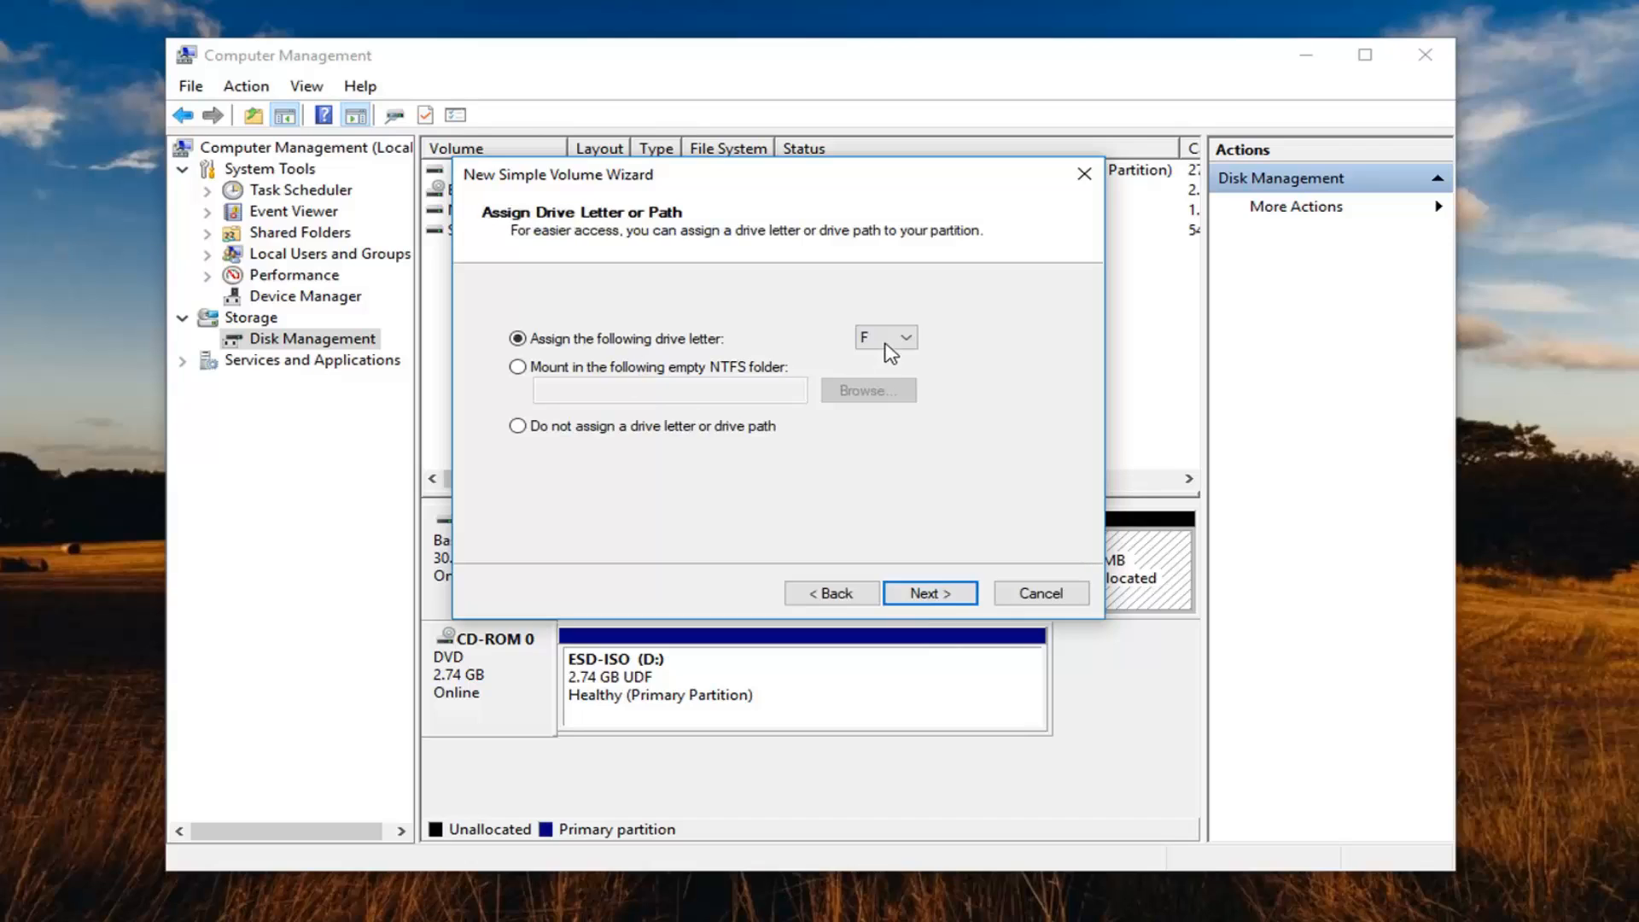
{"action": "mouse_move", "coordinate": [929, 592]}
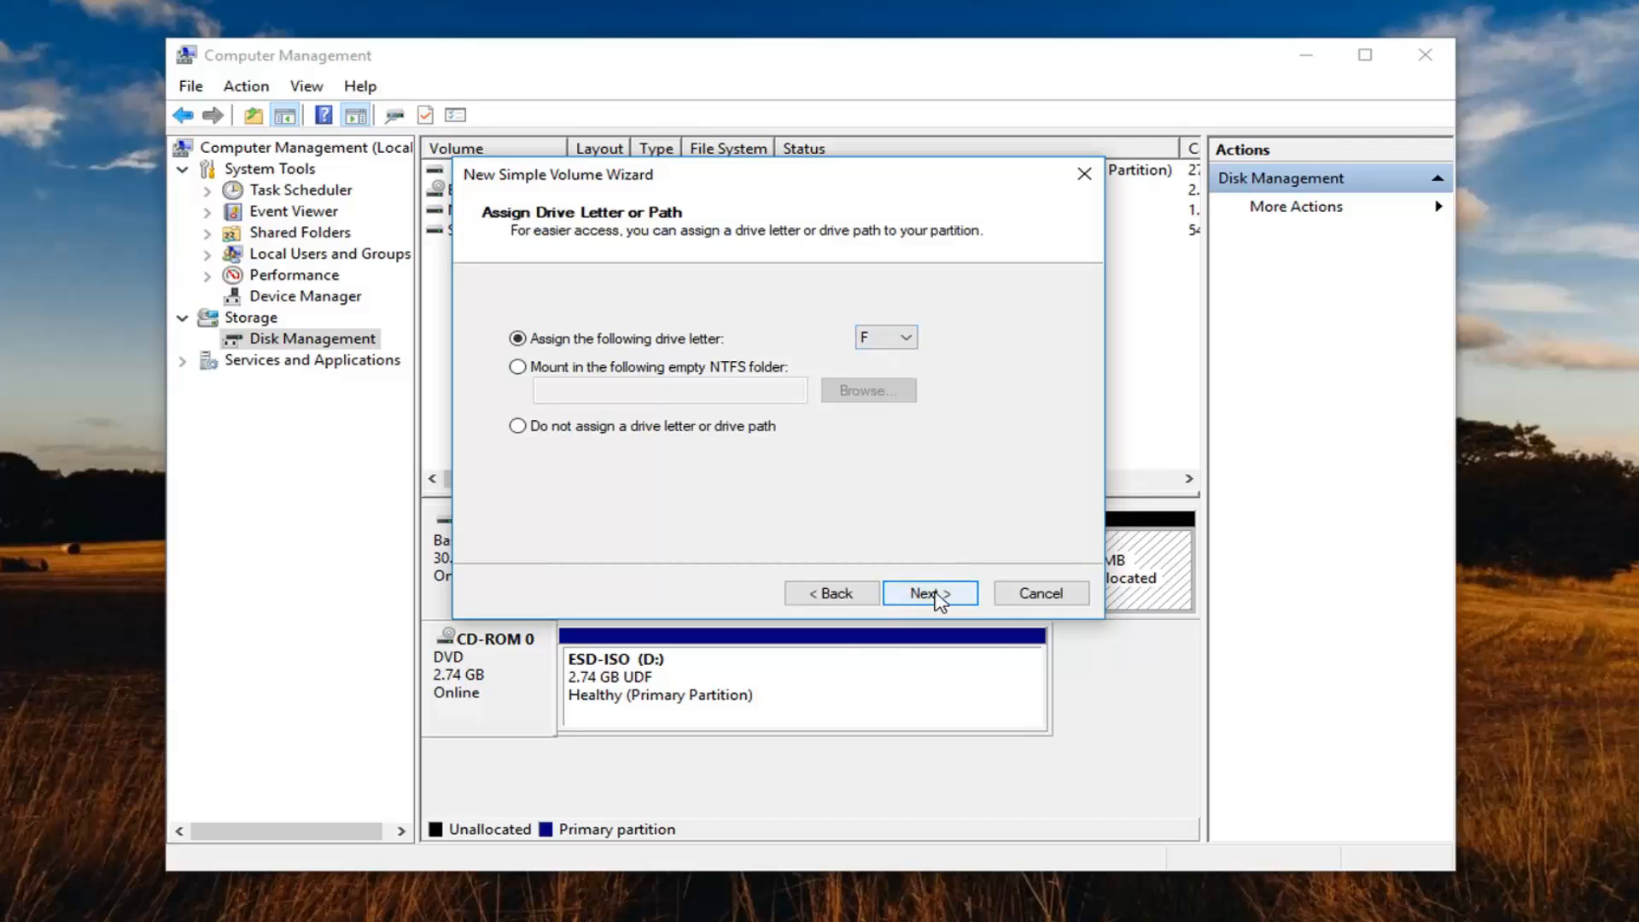
{"action": "left_click", "coordinate": [929, 592]}
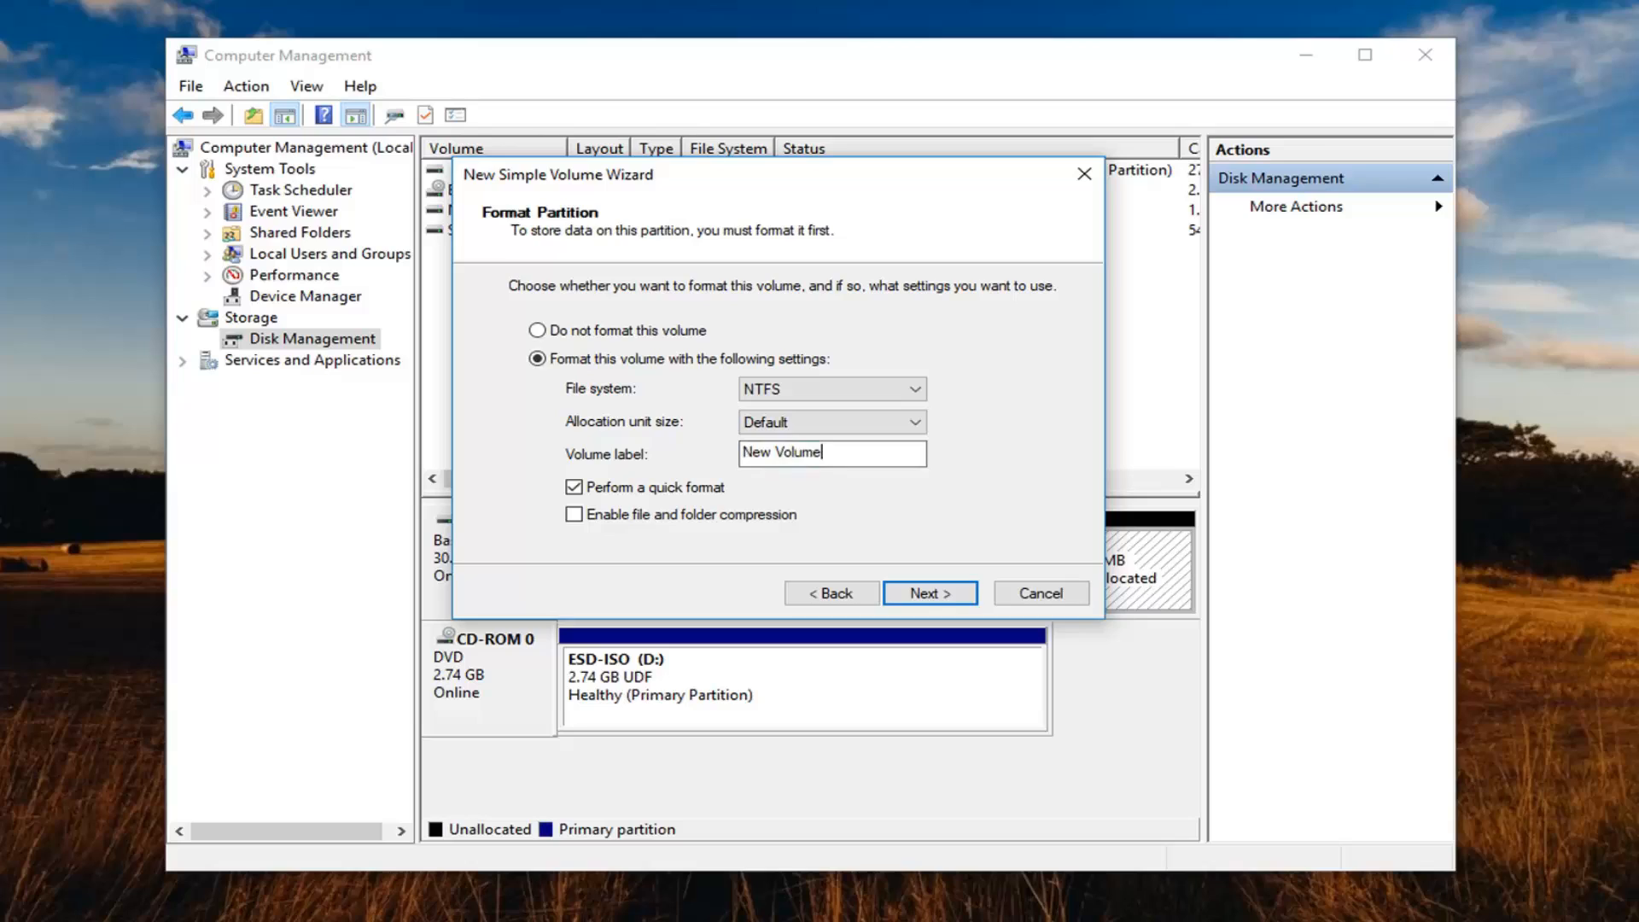
Step: Label the new NTFS volume 'New Drive' and accept the format settings
{"action": "triple_click", "coordinate": [831, 452]}
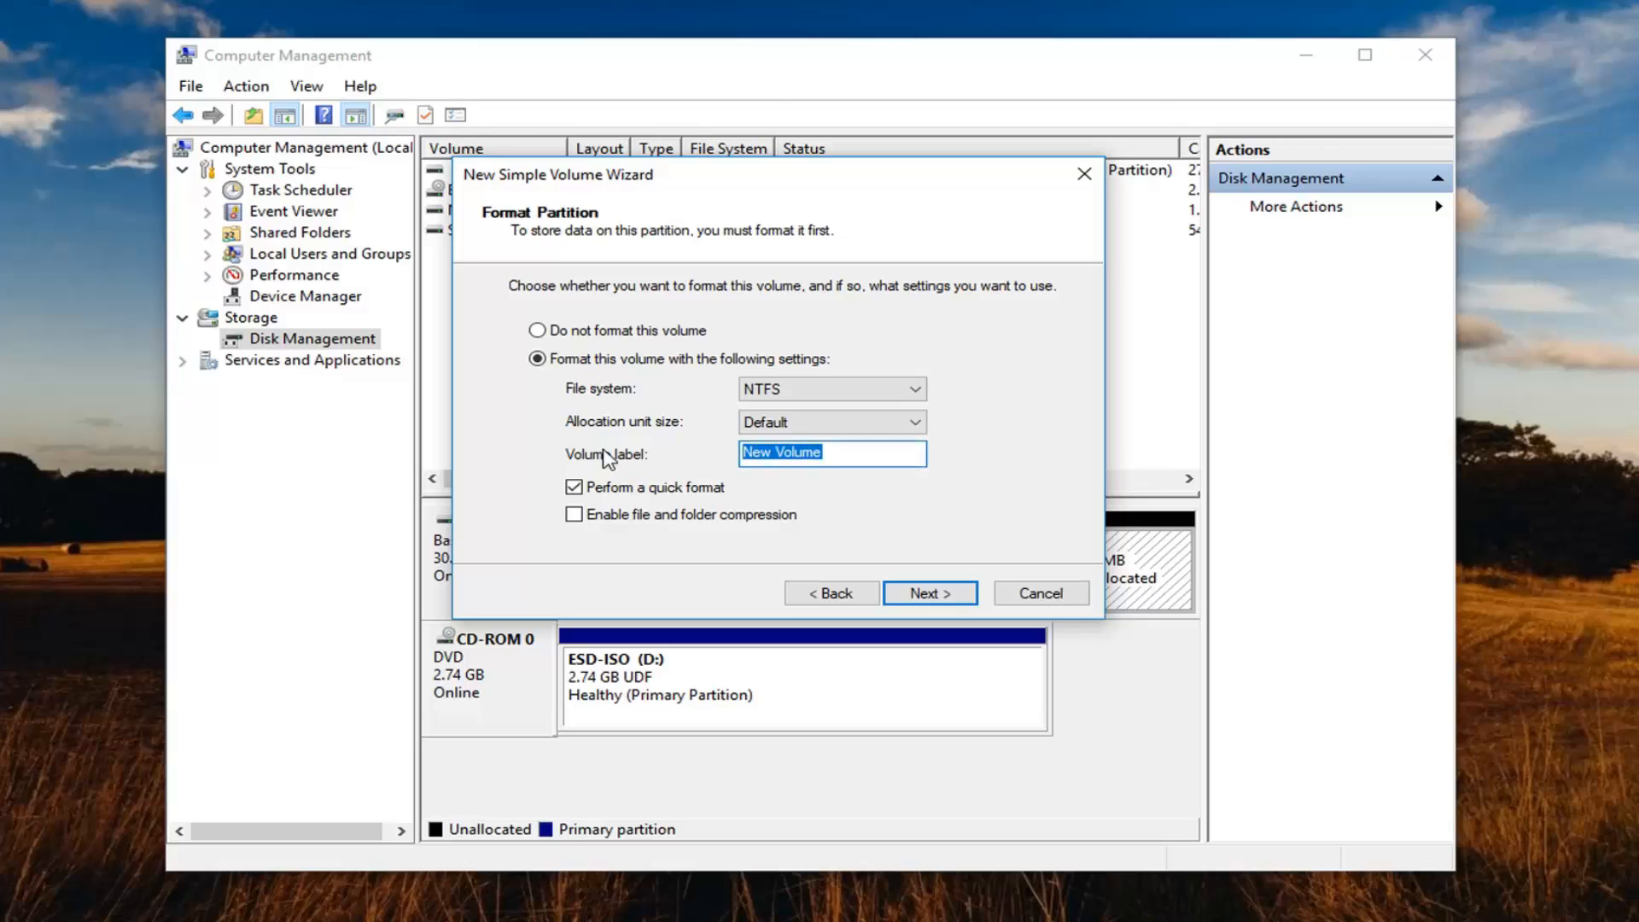
{"action": "key", "text": "ctrl+a"}
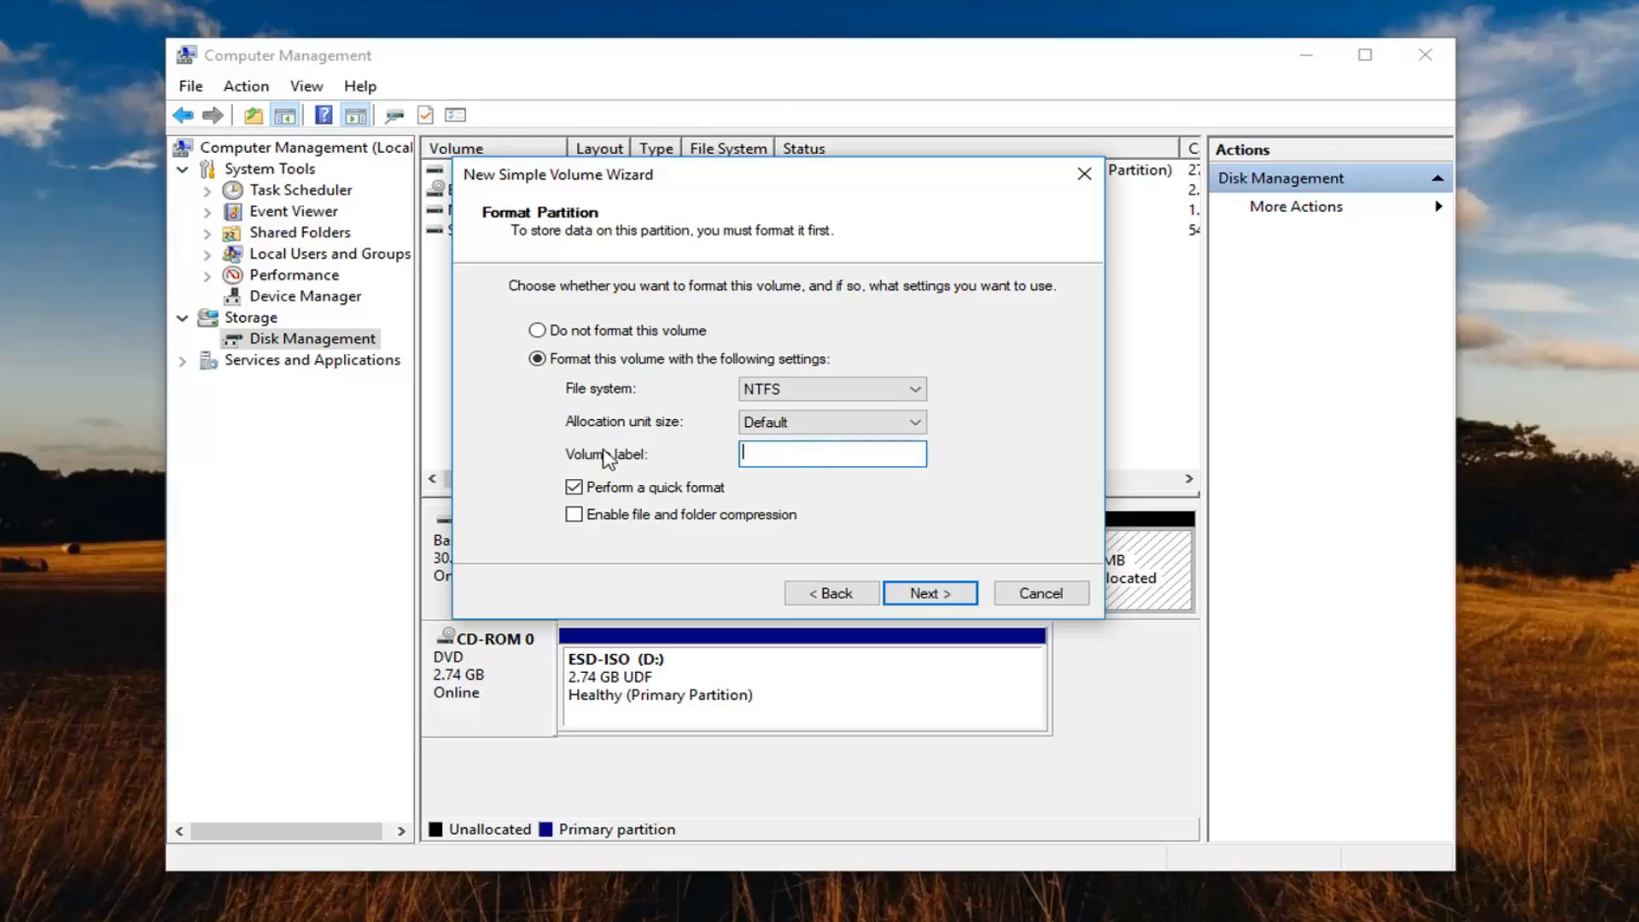
{"action": "type", "text": "NEw"}
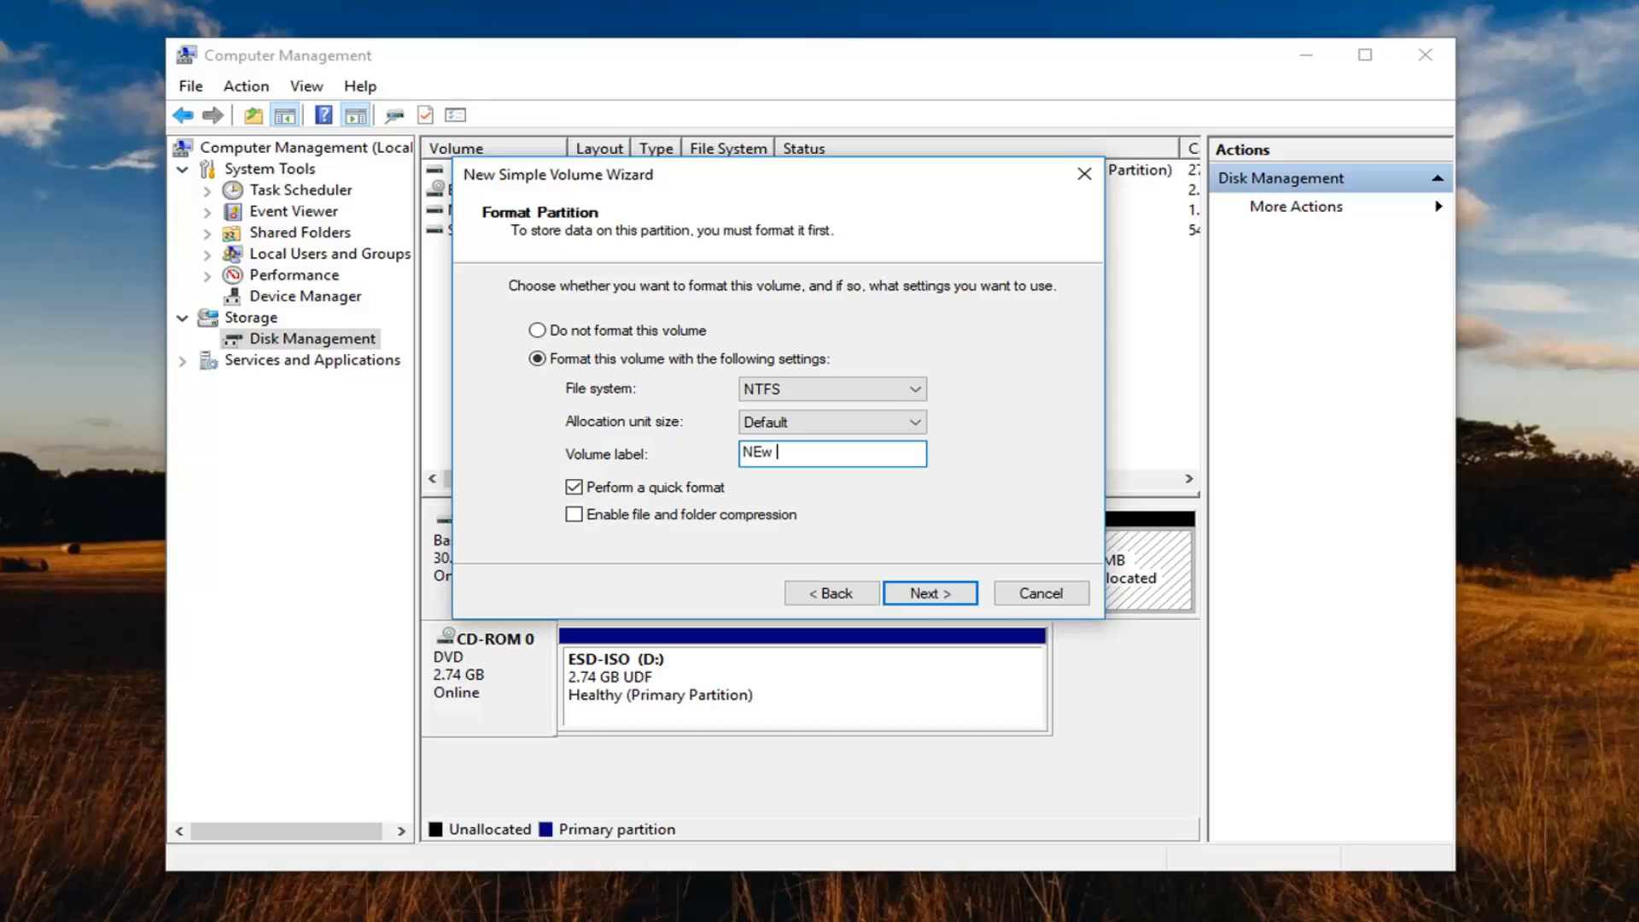
{"action": "type", "text": "New Drive"}
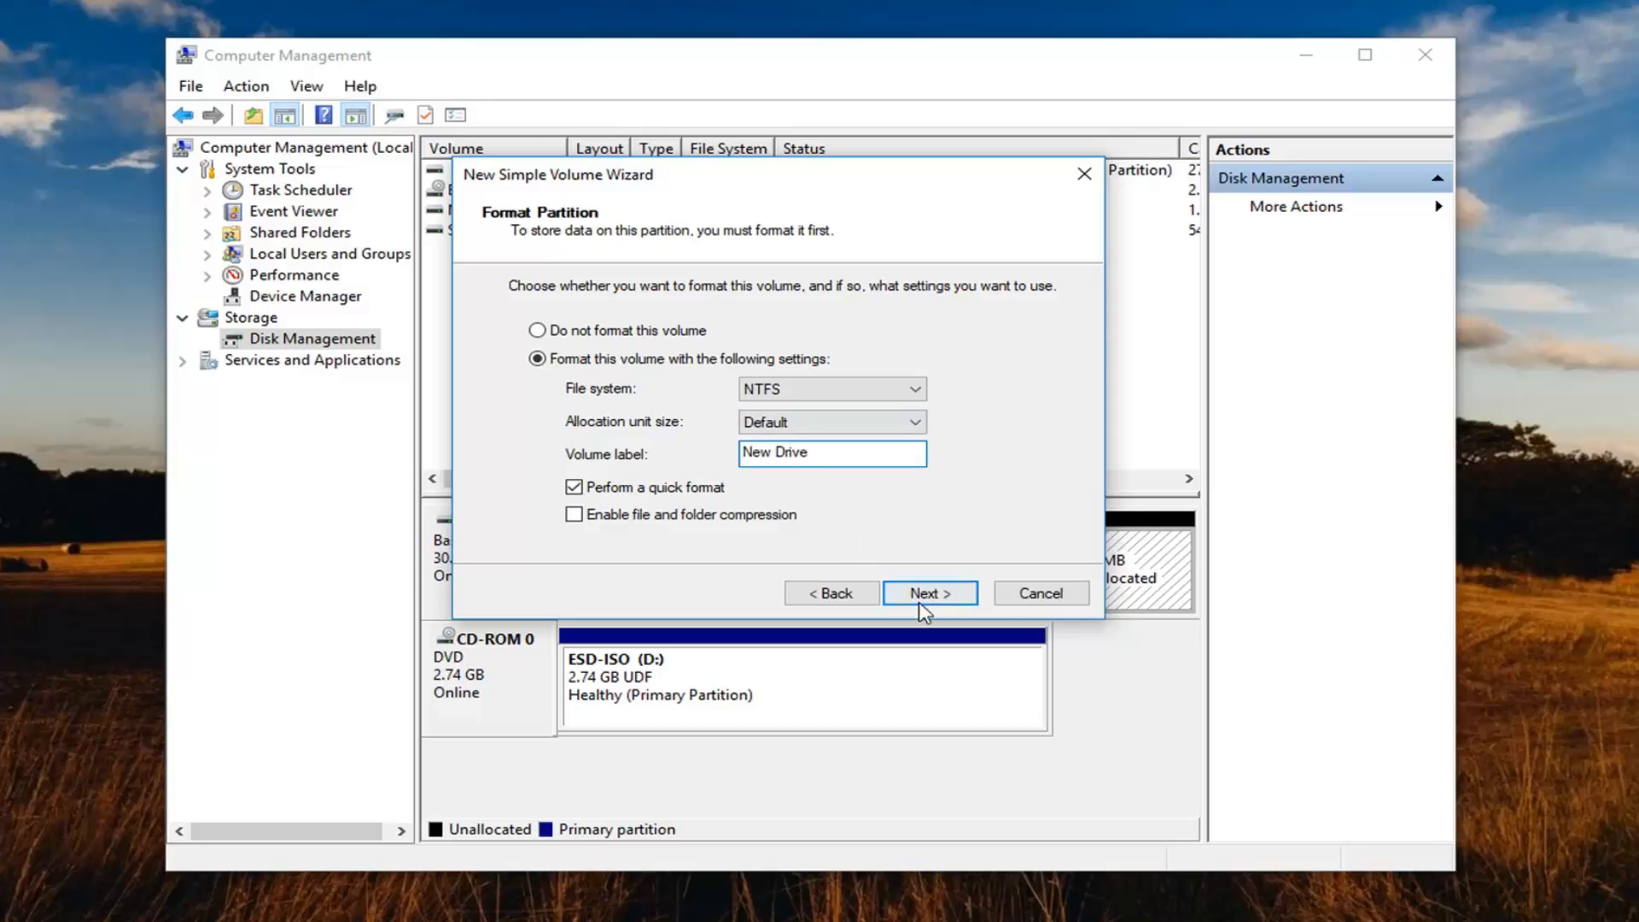
{"action": "left_click", "coordinate": [927, 592]}
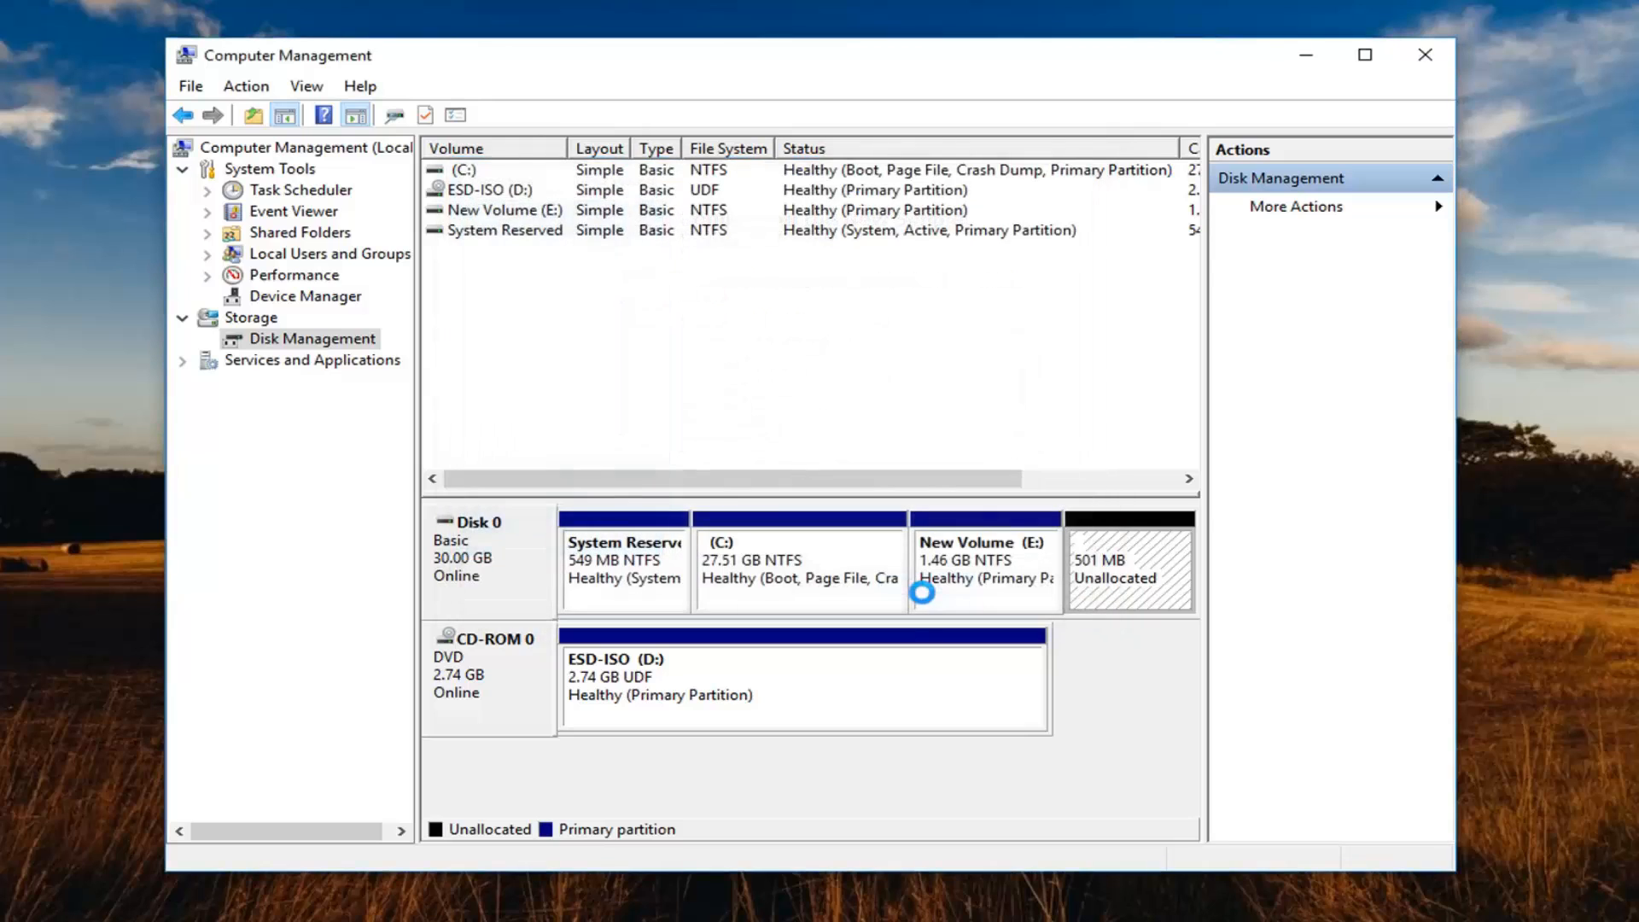
Step: Finish the wizard so New Drive (F:) appears as a healthy 500 MB NTFS drive
{"action": "left_click", "coordinate": [1129, 562]}
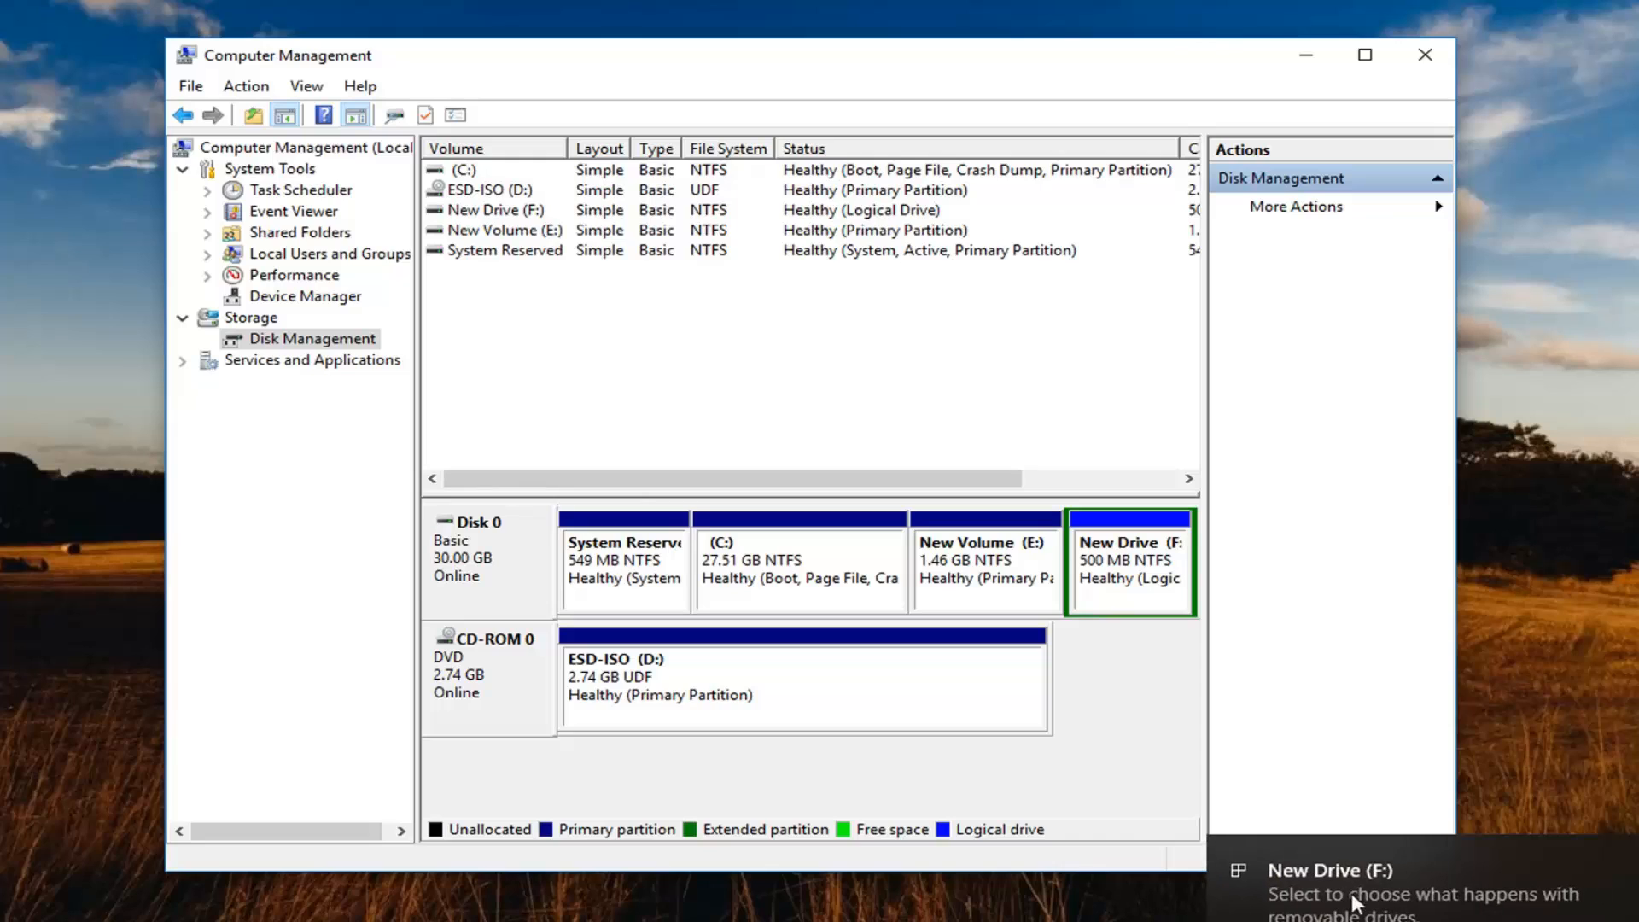
{"action": "mouse_move", "coordinate": [1115, 673]}
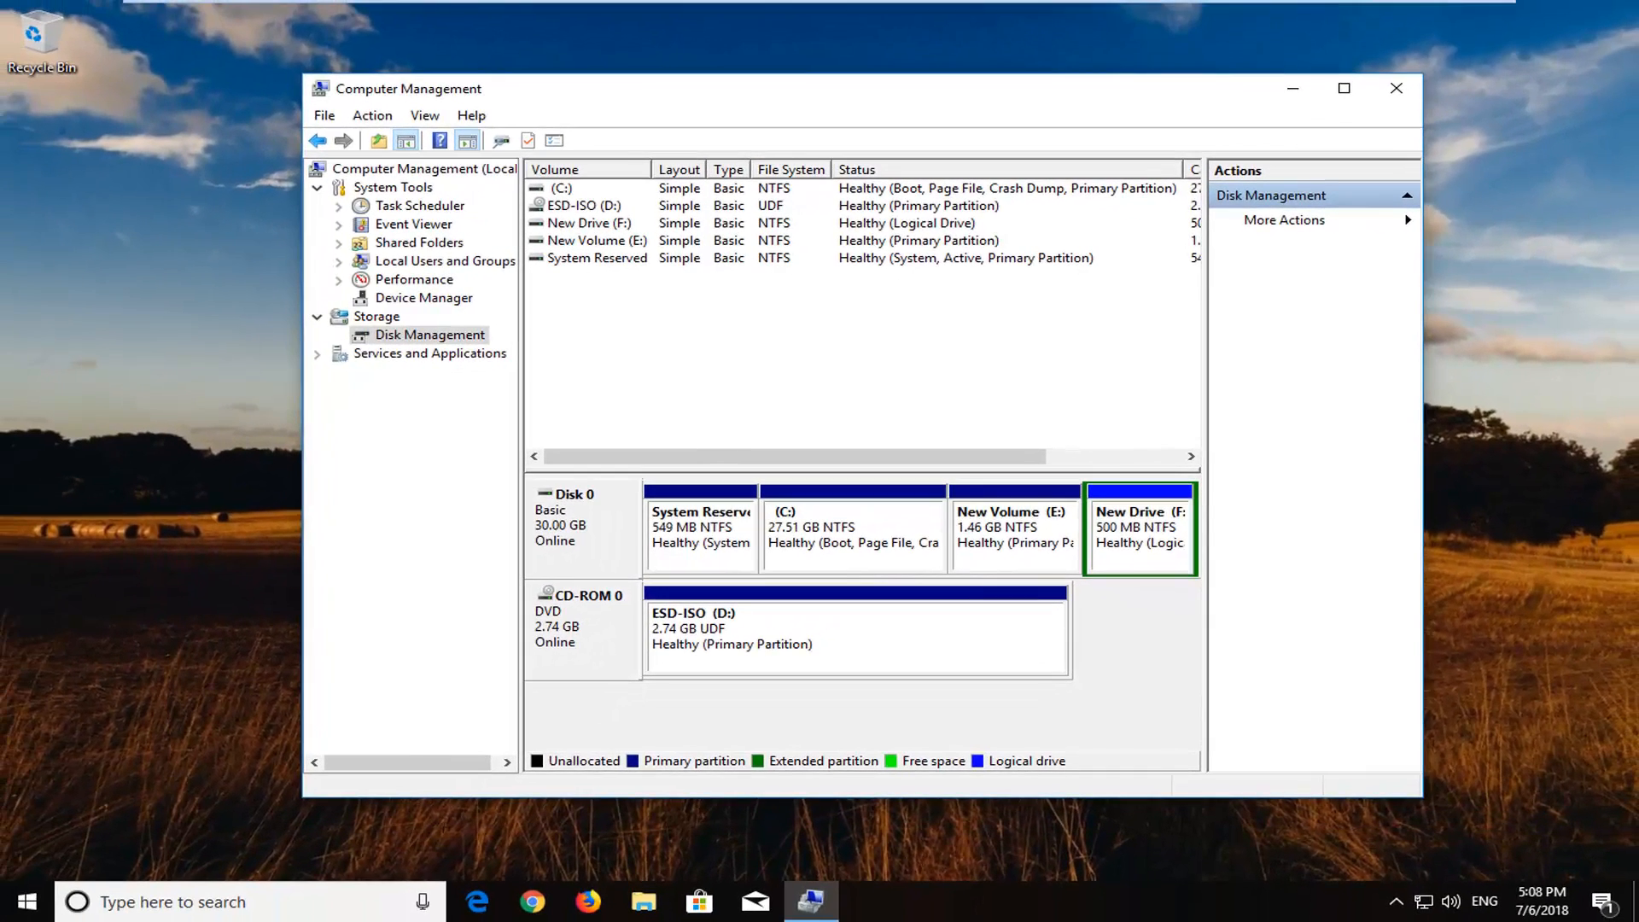
{"action": "mouse_move", "coordinate": [1328, 55]}
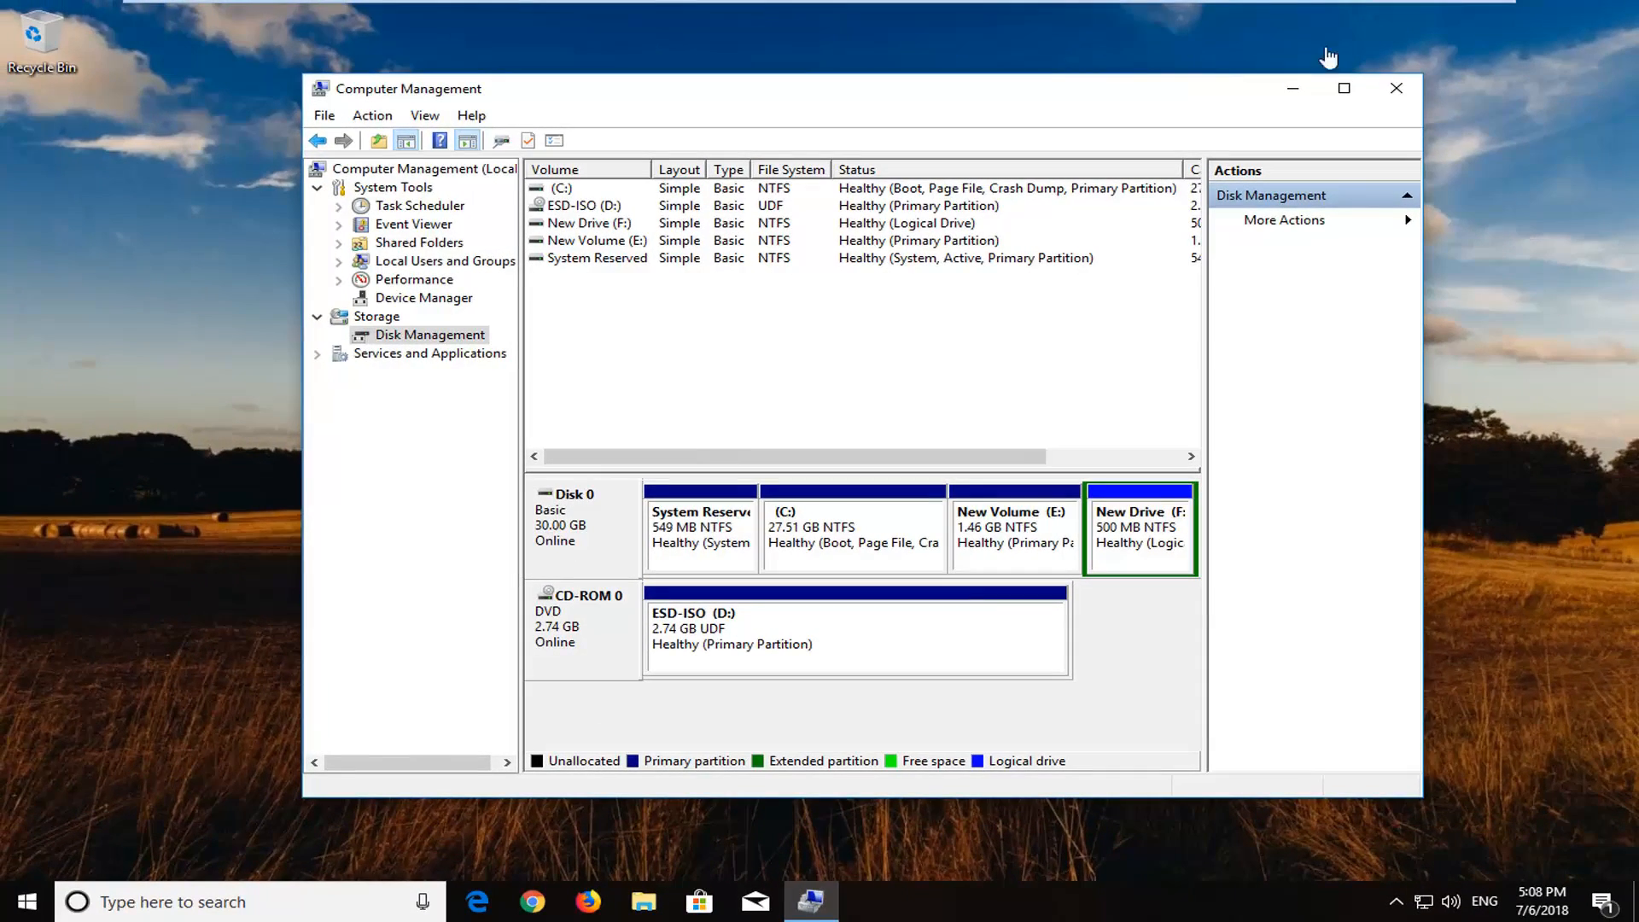